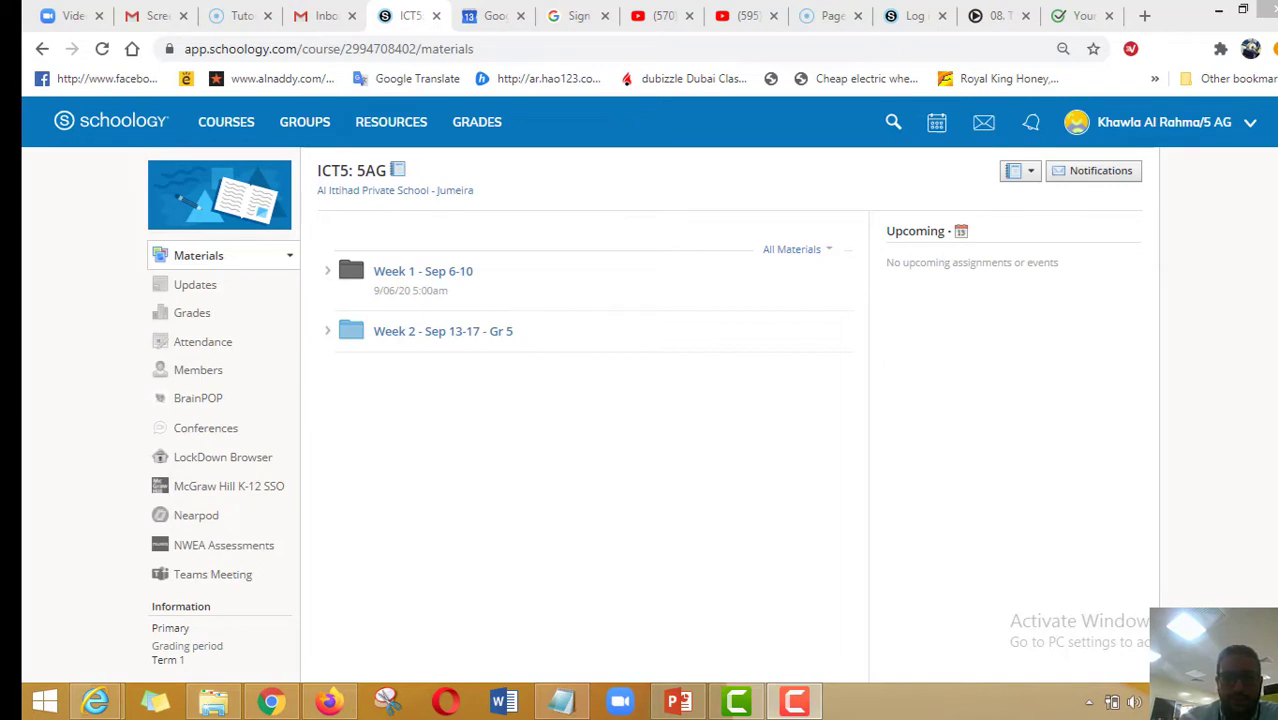
pyautogui.moveTo(348, 190)
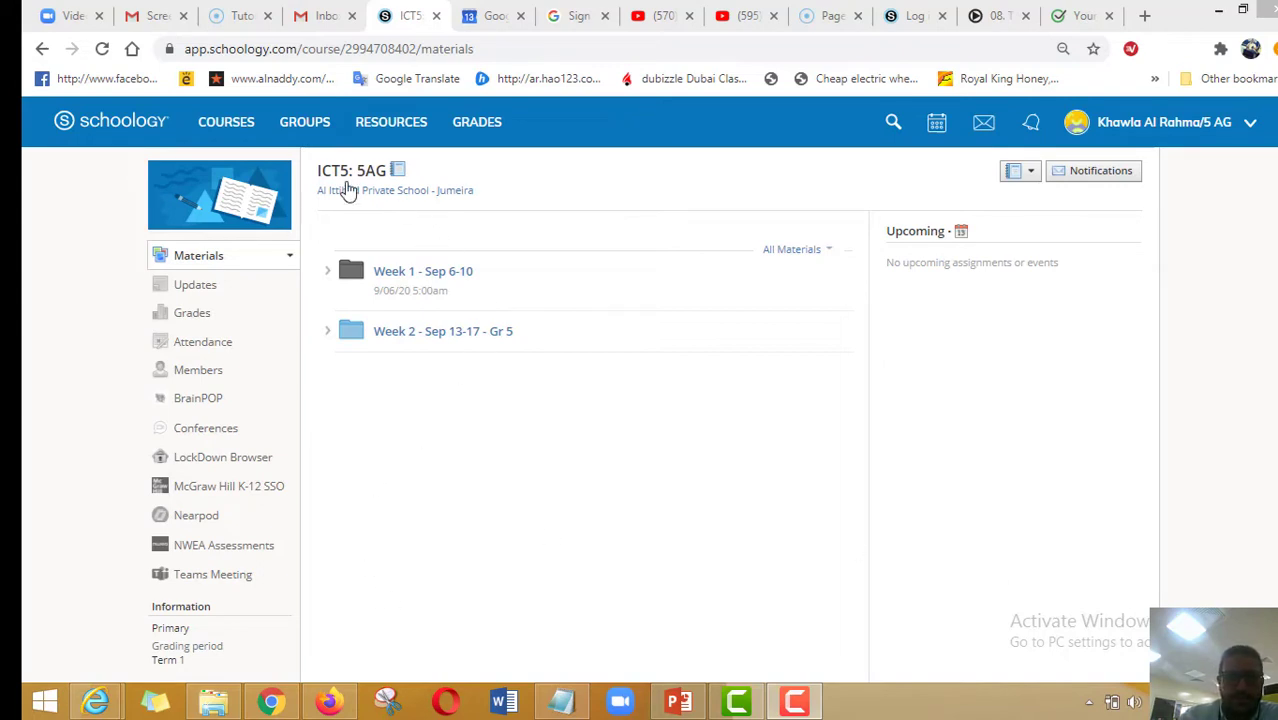
pyautogui.moveTo(478, 462)
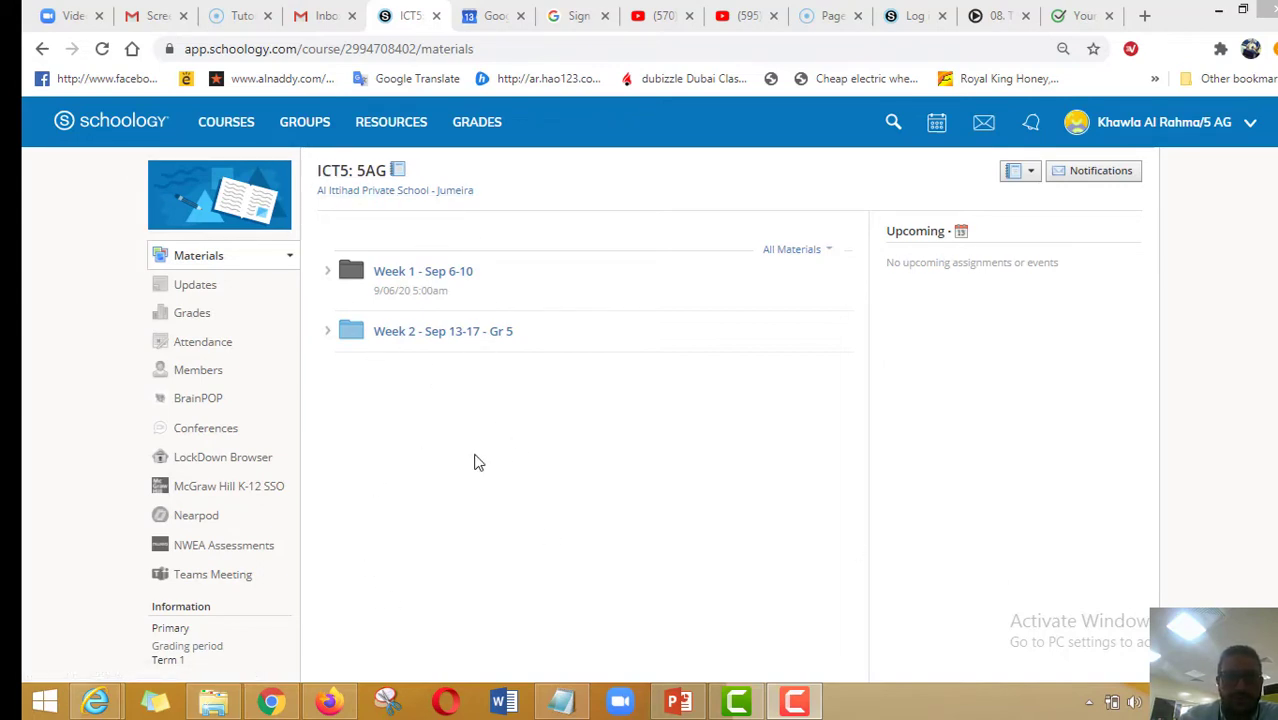
pyautogui.moveTo(444, 332)
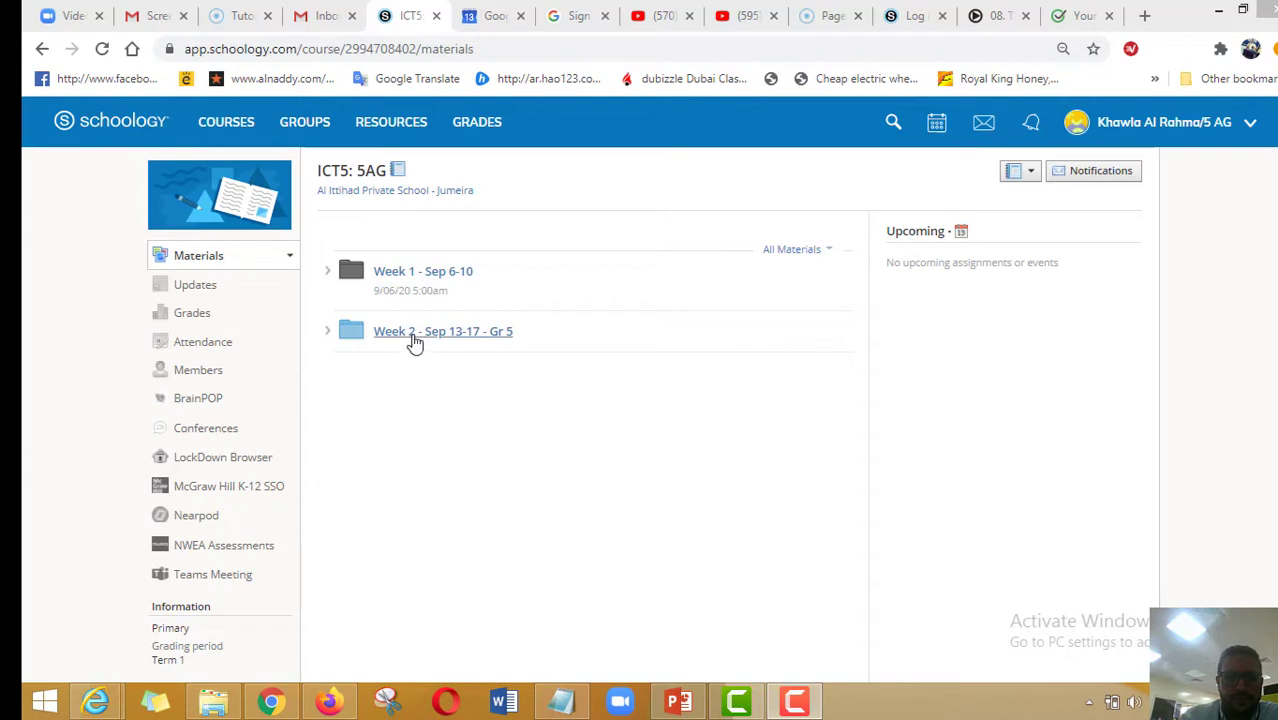
# - Expand the Week 2 - Sep 13-17 - Gr 5 folder to list its lesson video, slides PDF and assignment
pyautogui.click(326, 332)
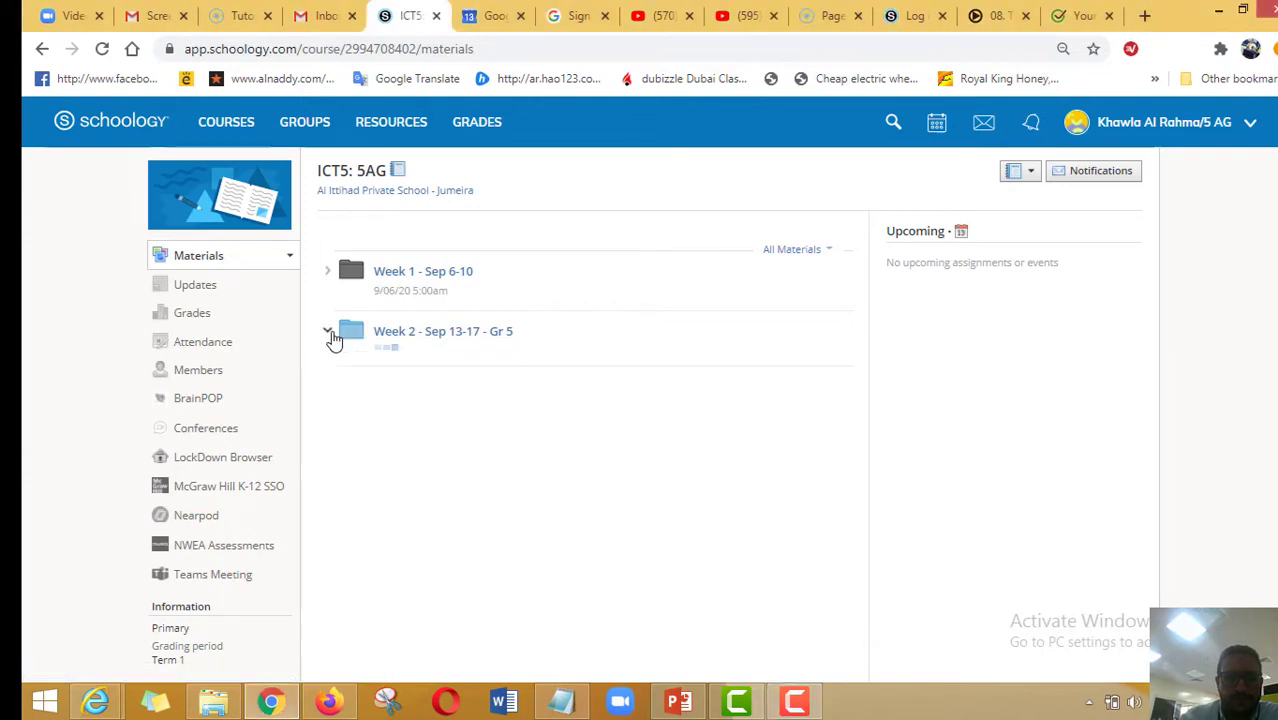
pyautogui.click(328, 332)
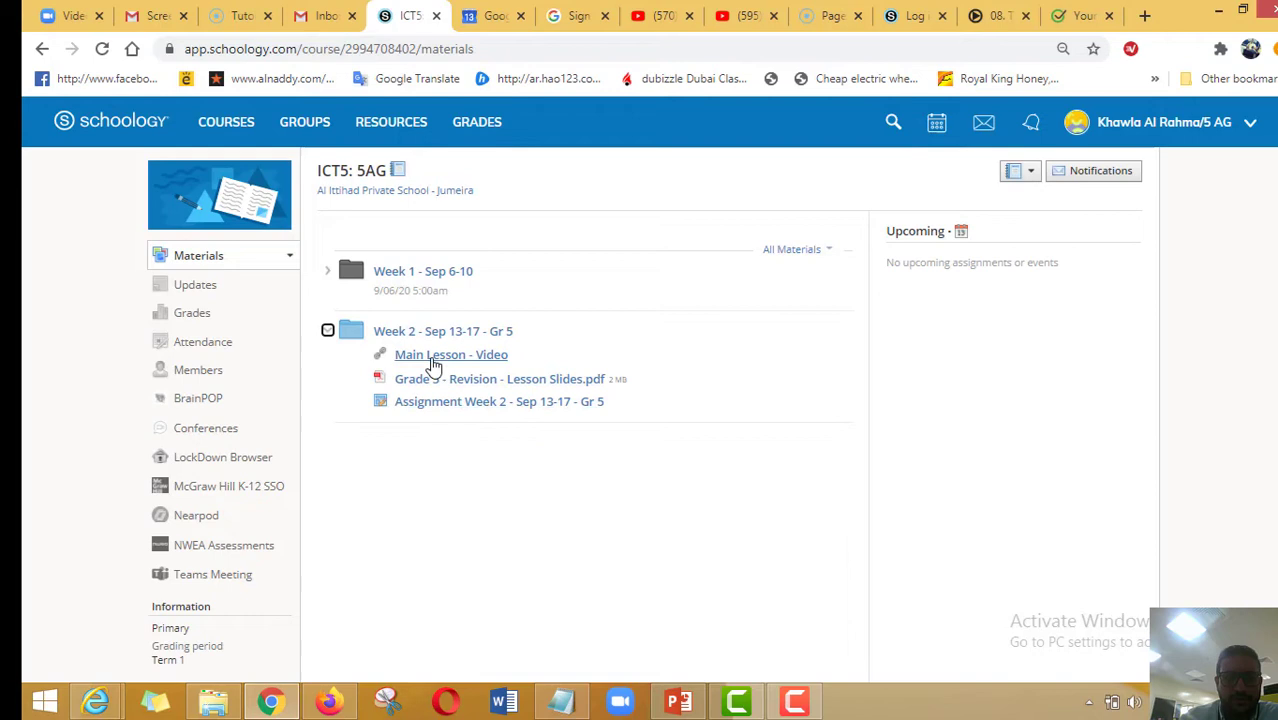
pyautogui.moveTo(484, 380)
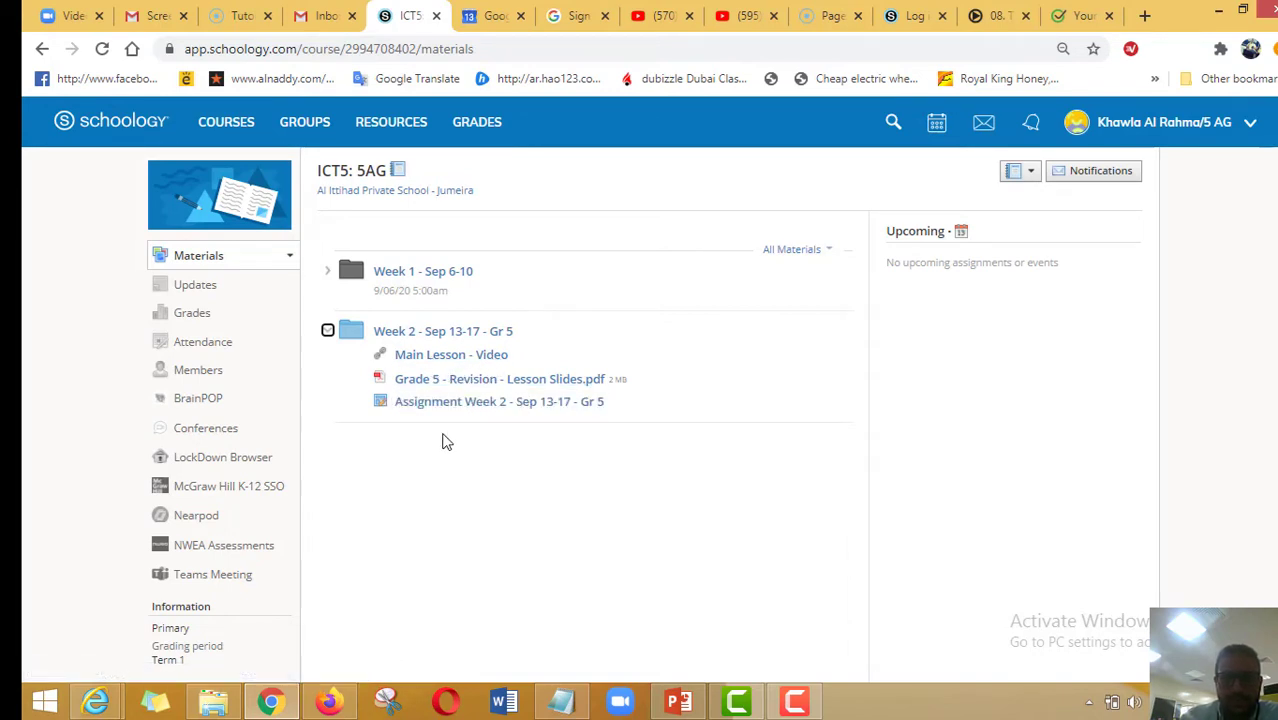
pyautogui.moveTo(420, 428)
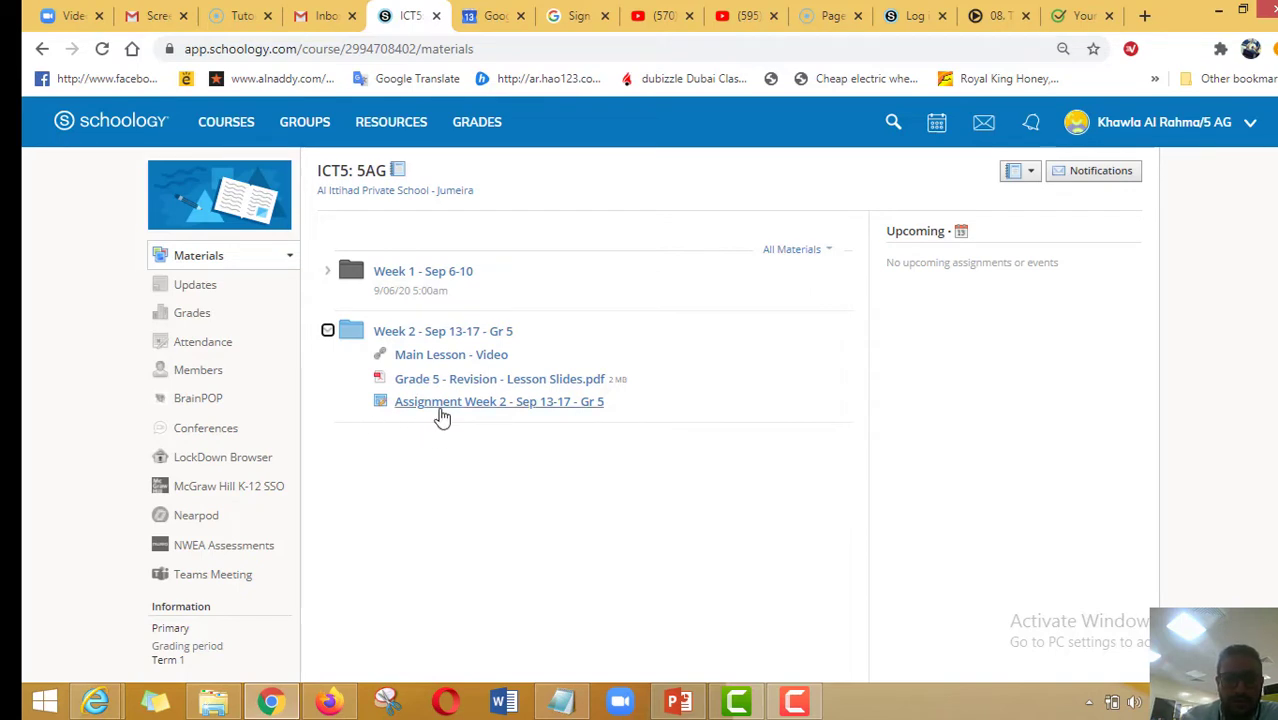
pyautogui.moveTo(490, 408)
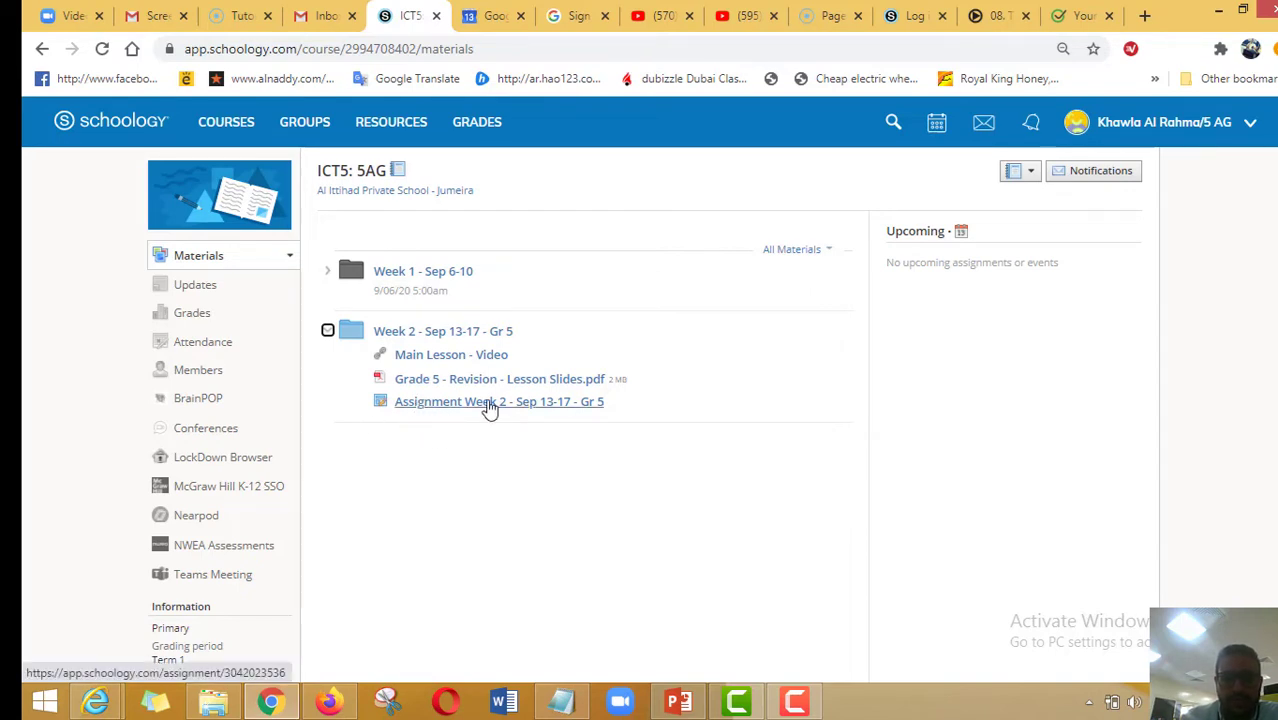
pyautogui.moveTo(514, 480)
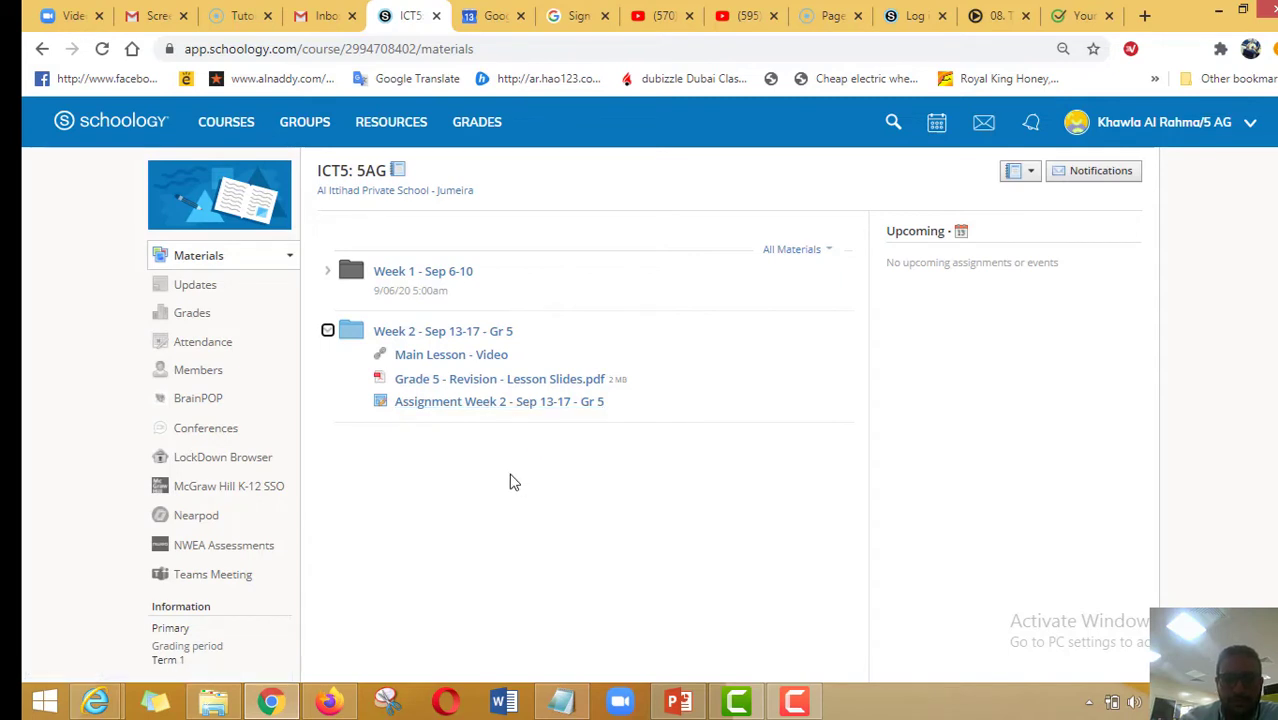
pyautogui.moveTo(520, 468)
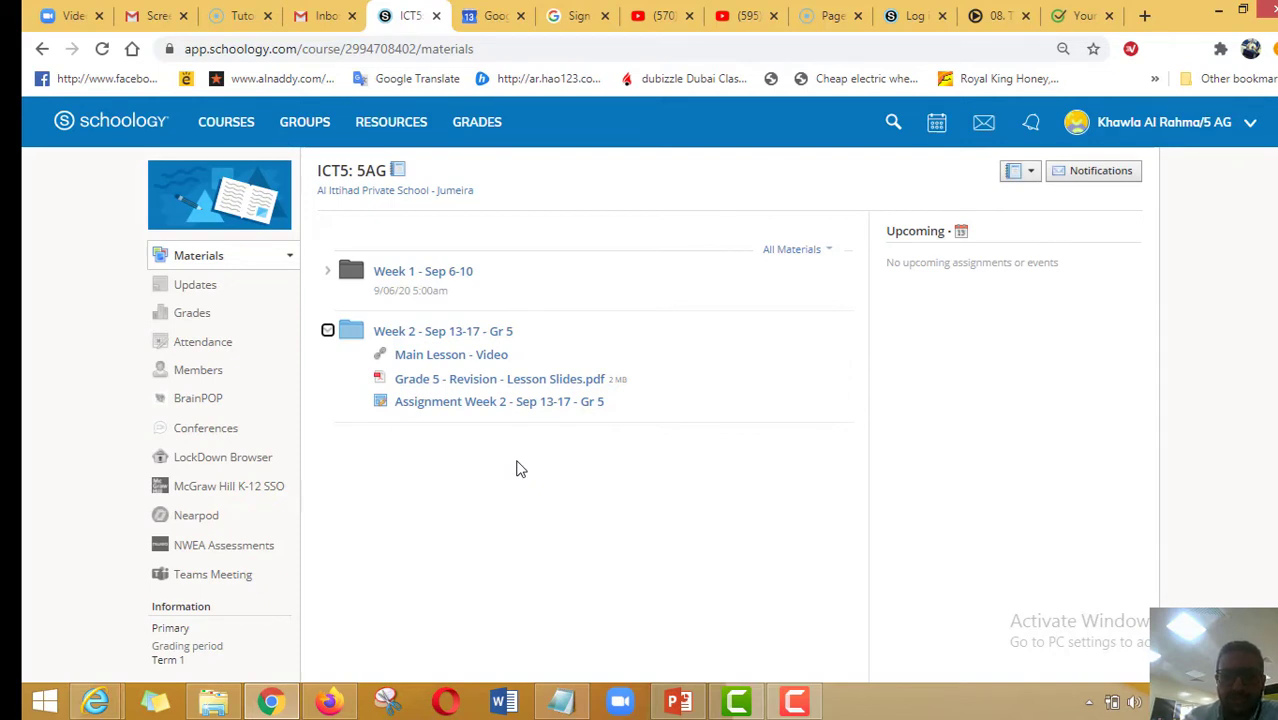
pyautogui.moveTo(538, 504)
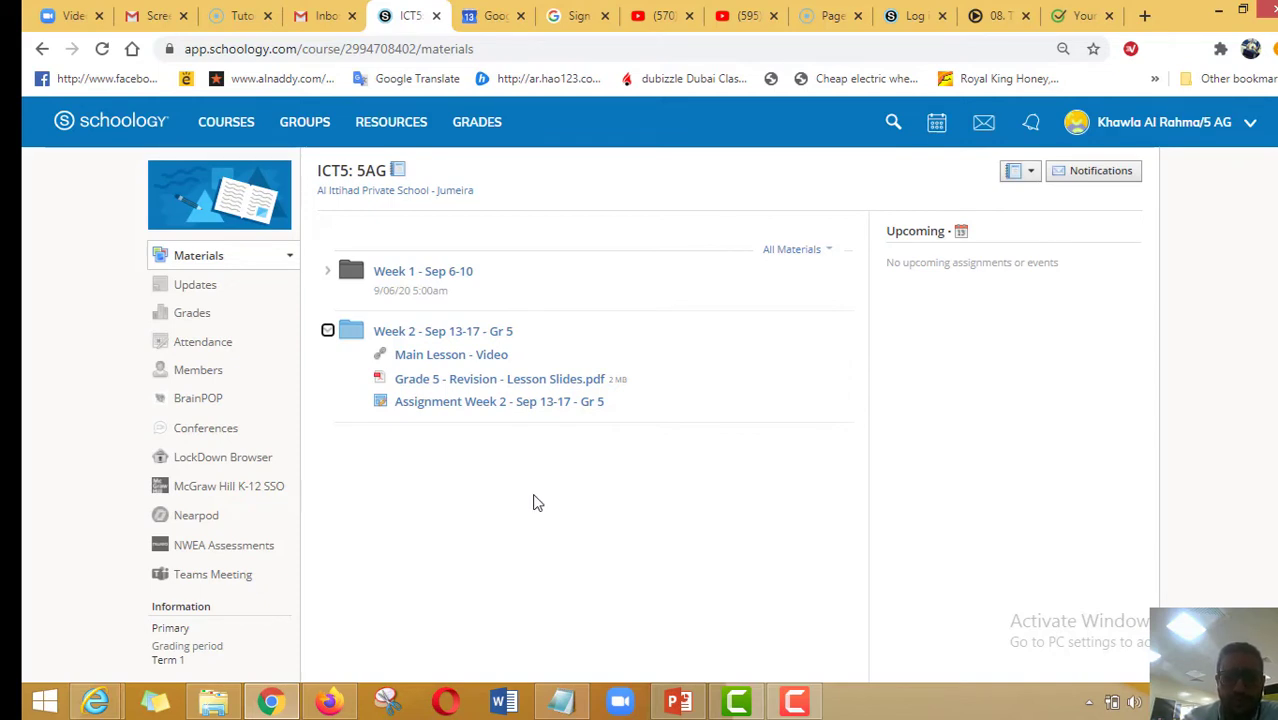
pyautogui.moveTo(454, 400)
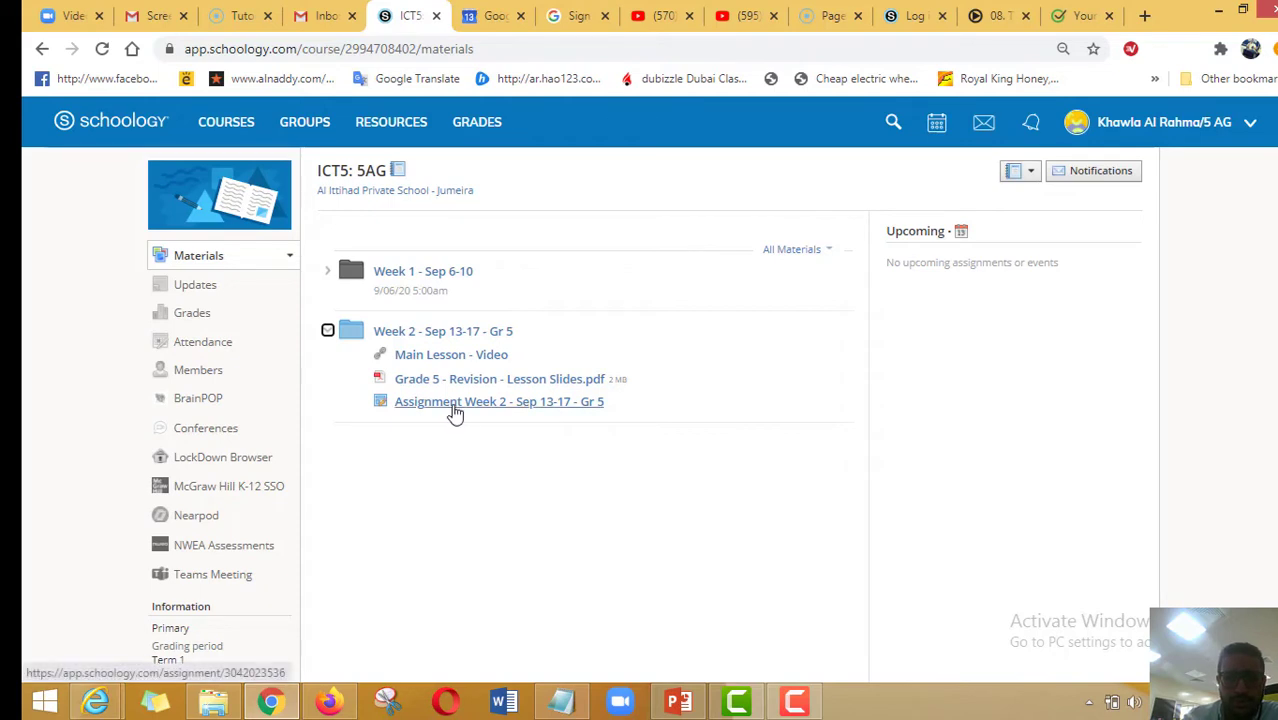
# - Open Assignment Week 2 - Sep 13-17 - Gr 5 and bring up its file upload submission form
pyautogui.click(498, 400)
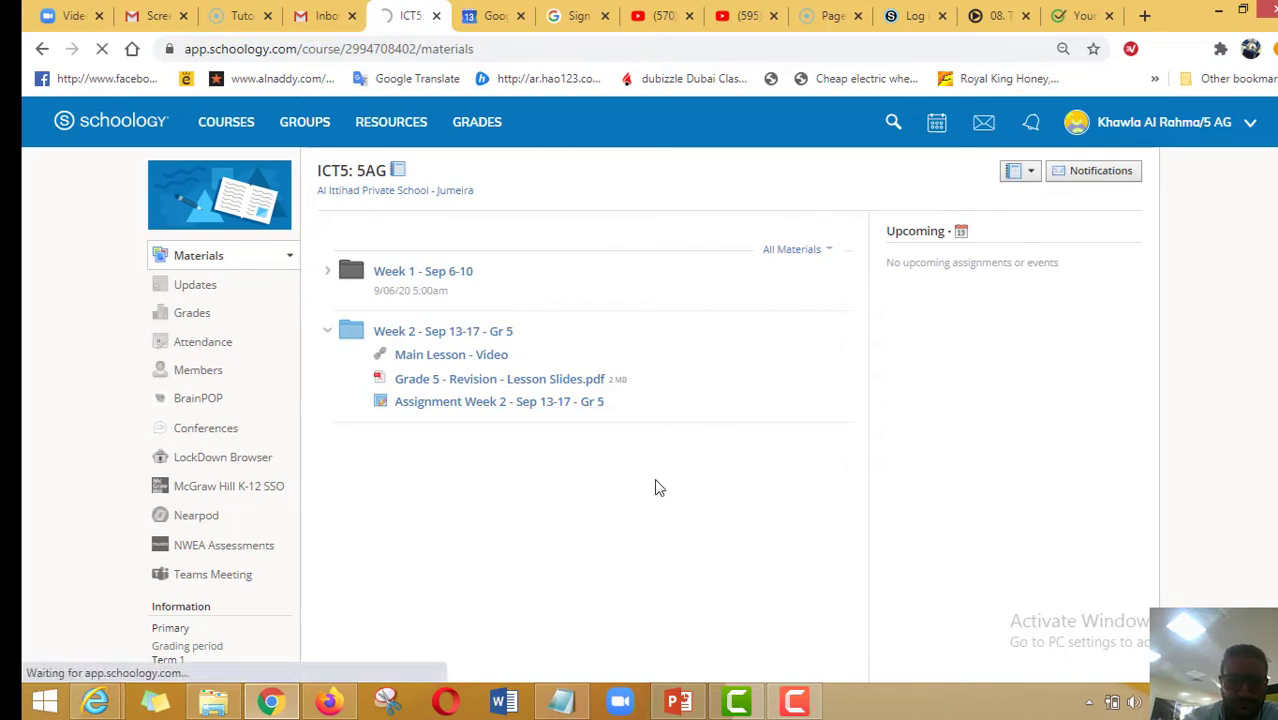
pyautogui.click(498, 400)
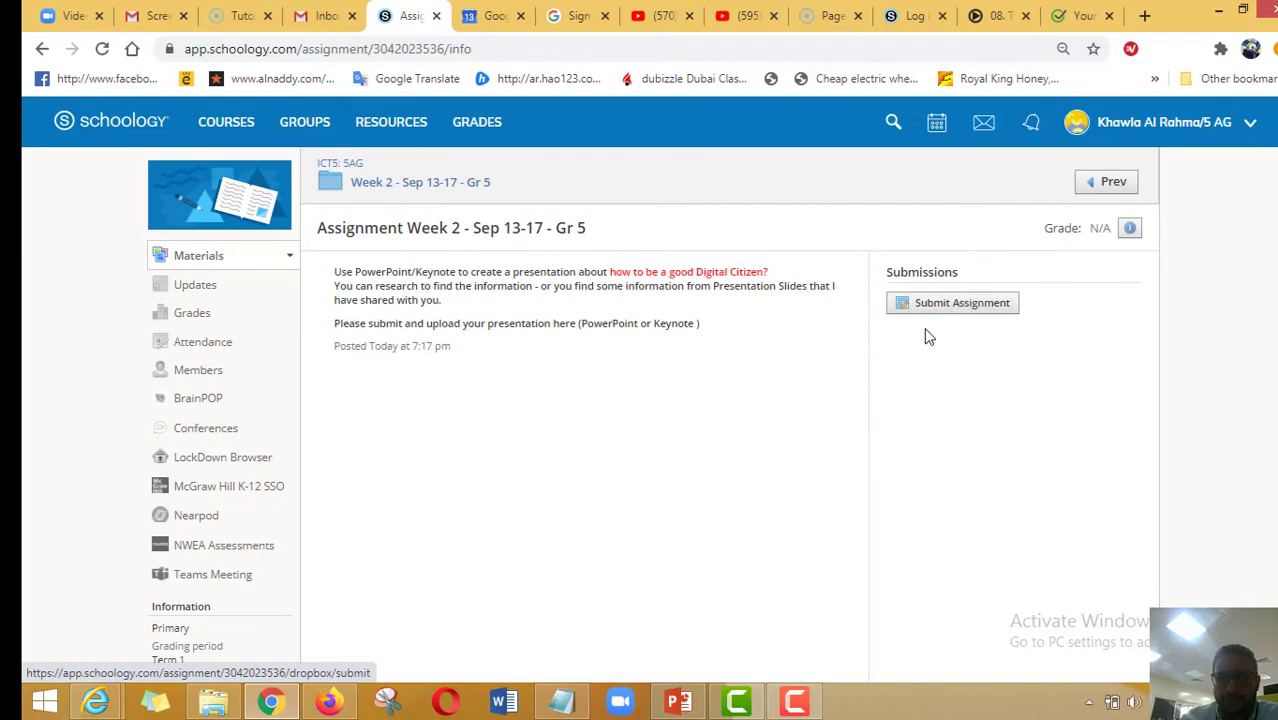
pyautogui.moveTo(936, 308)
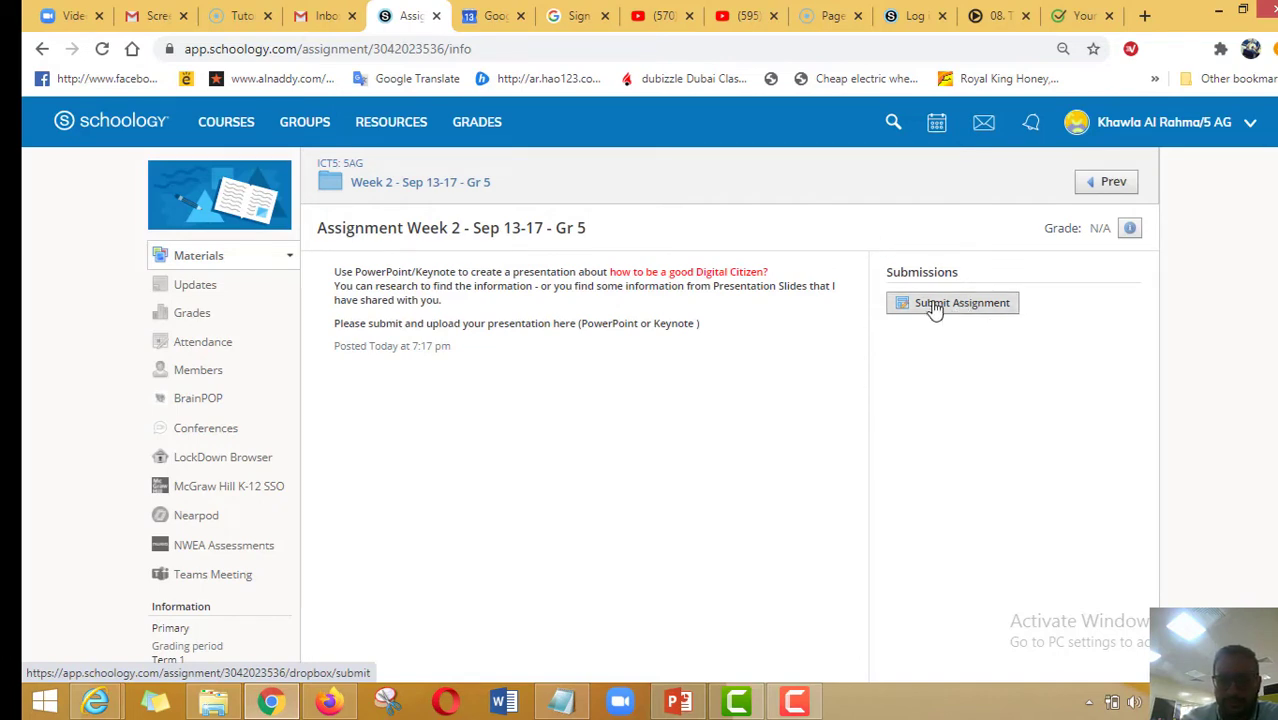
pyautogui.click(960, 302)
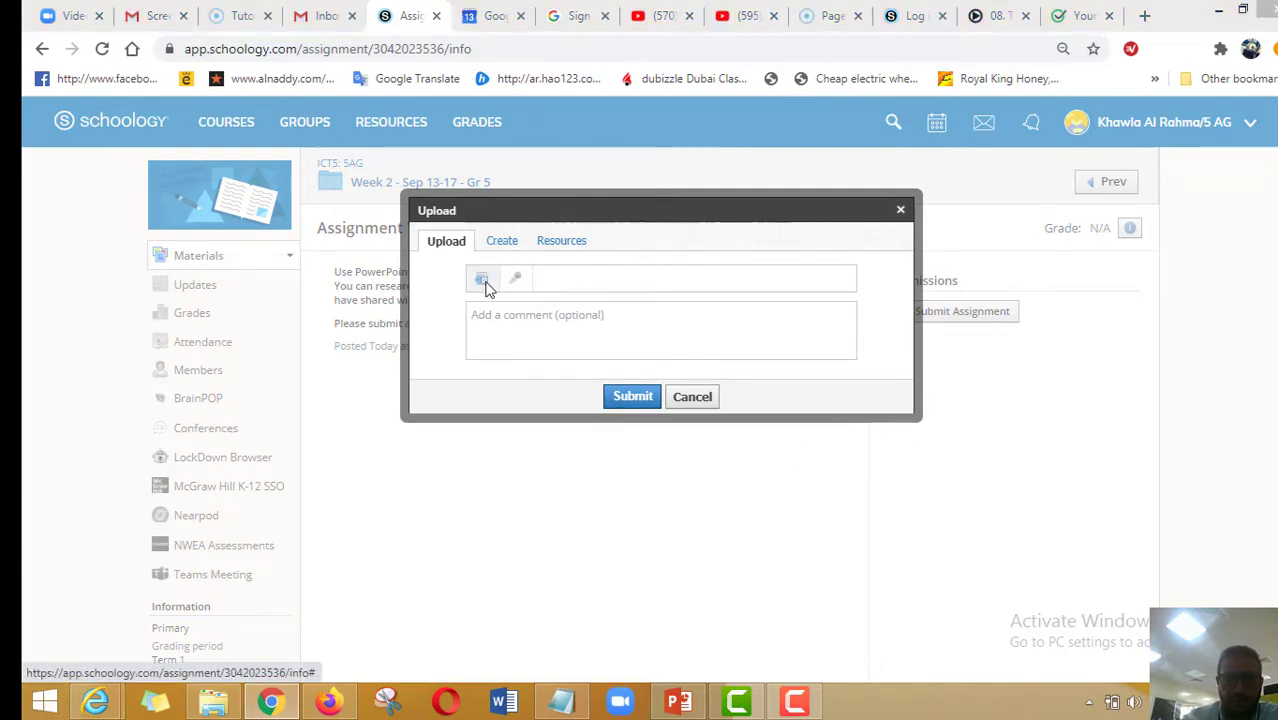
# - Attach Grade 5 - Revision - Lesson Slides.pptx from Google Drive > 2020-2021 > Gr 5 > Class Work
pyautogui.click(482, 278)
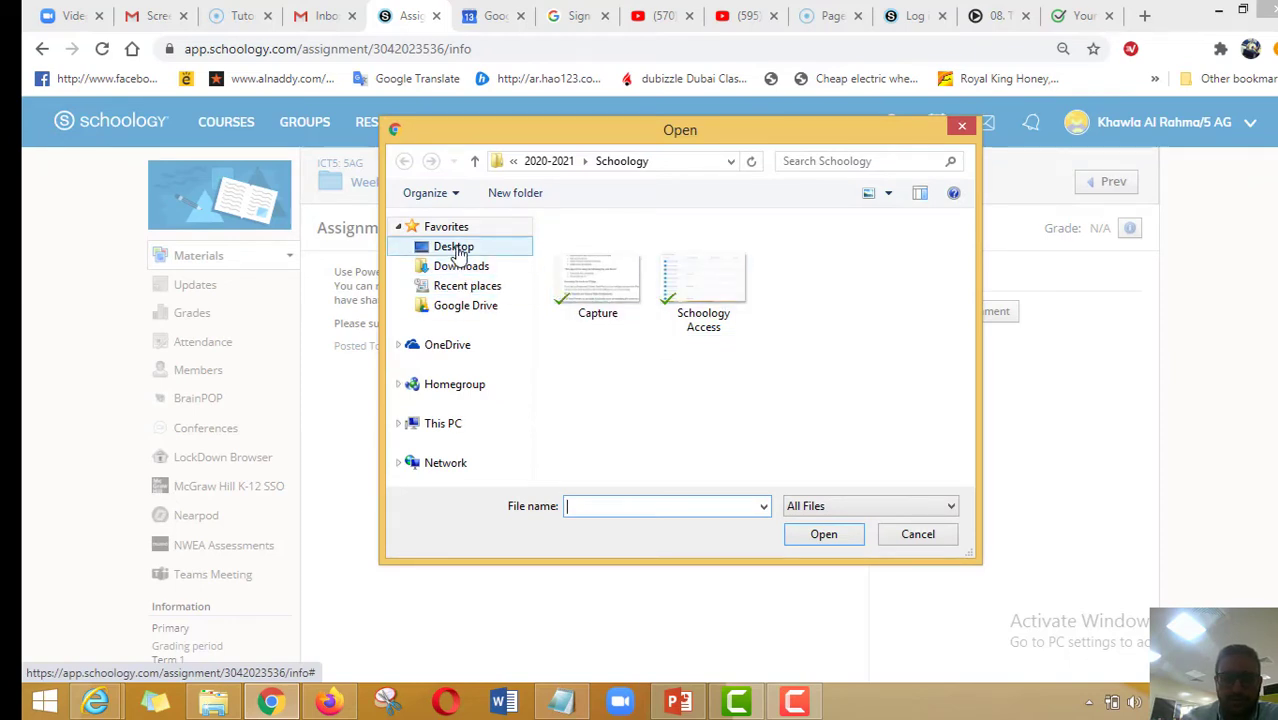
pyautogui.click(454, 246)
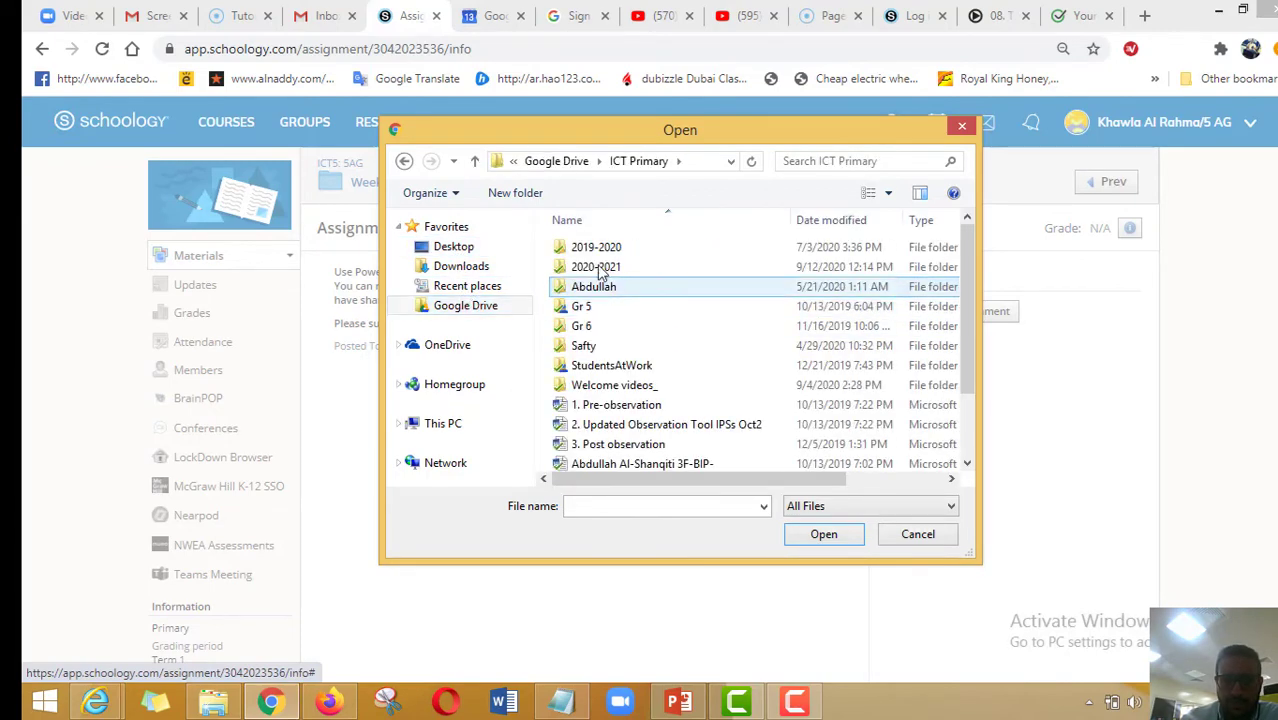
pyautogui.doubleClick(596, 266)
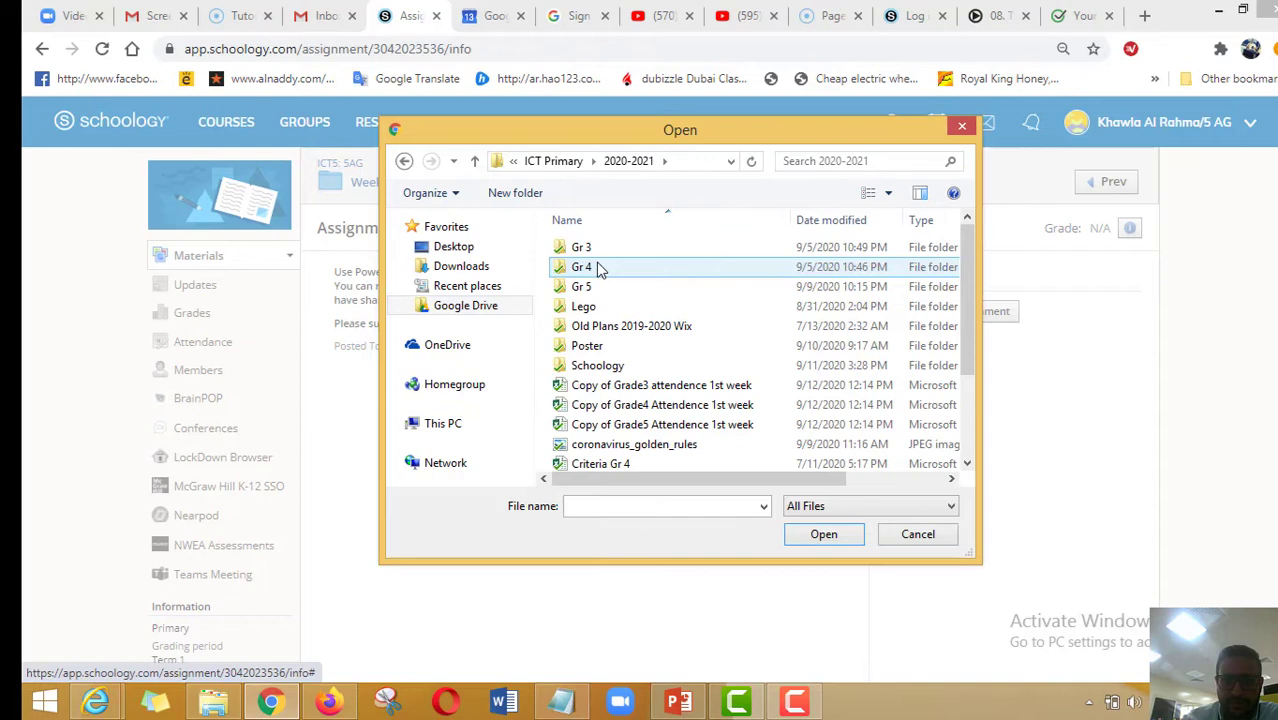
pyautogui.doubleClick(580, 286)
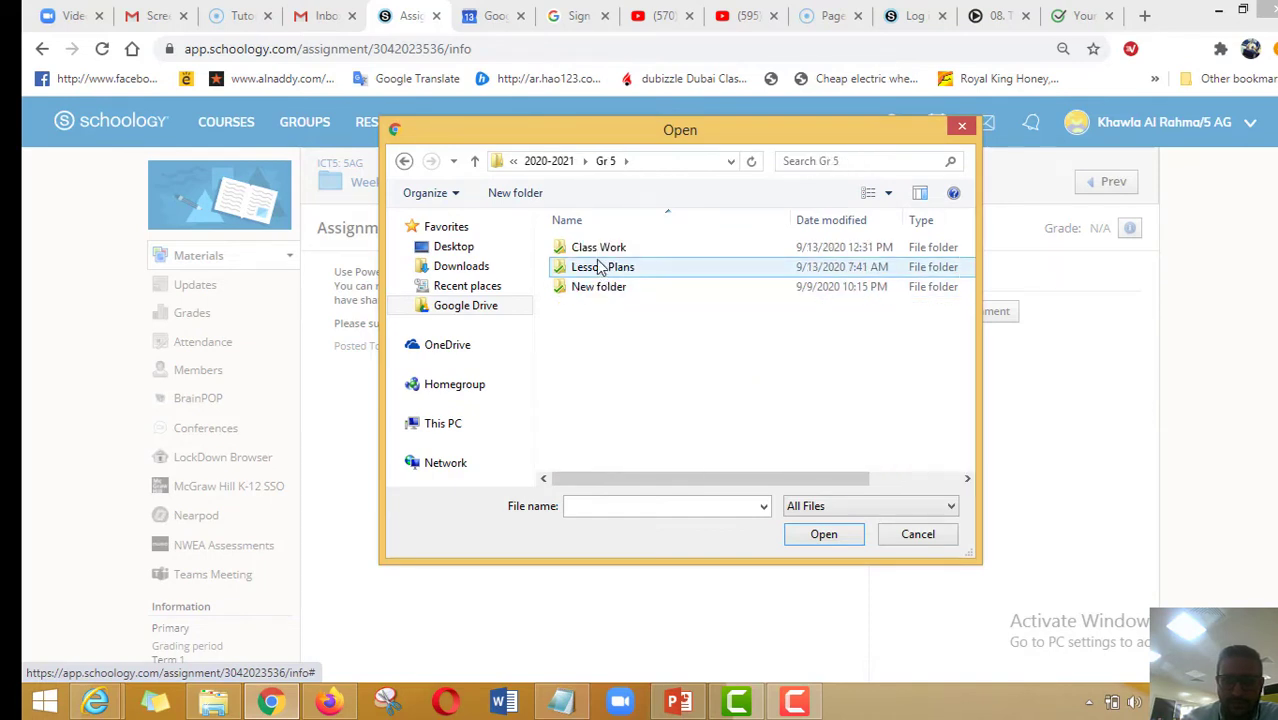
pyautogui.doubleClick(598, 248)
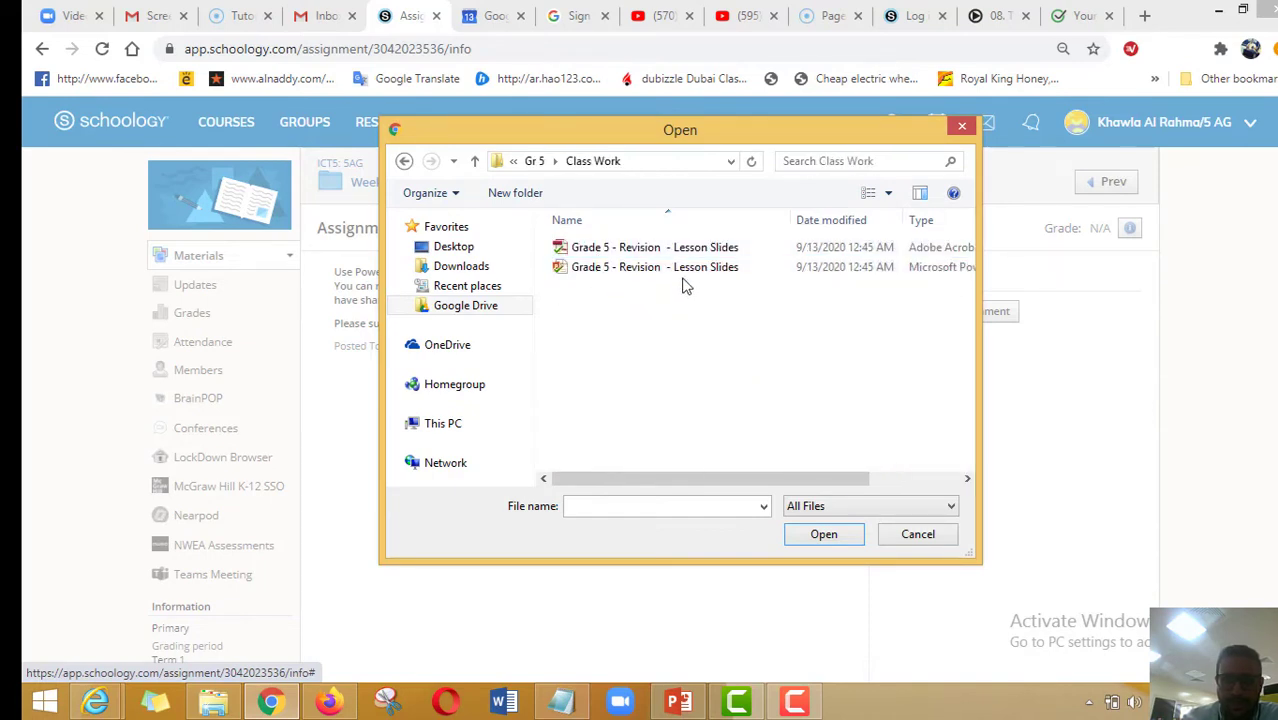
pyautogui.click(656, 268)
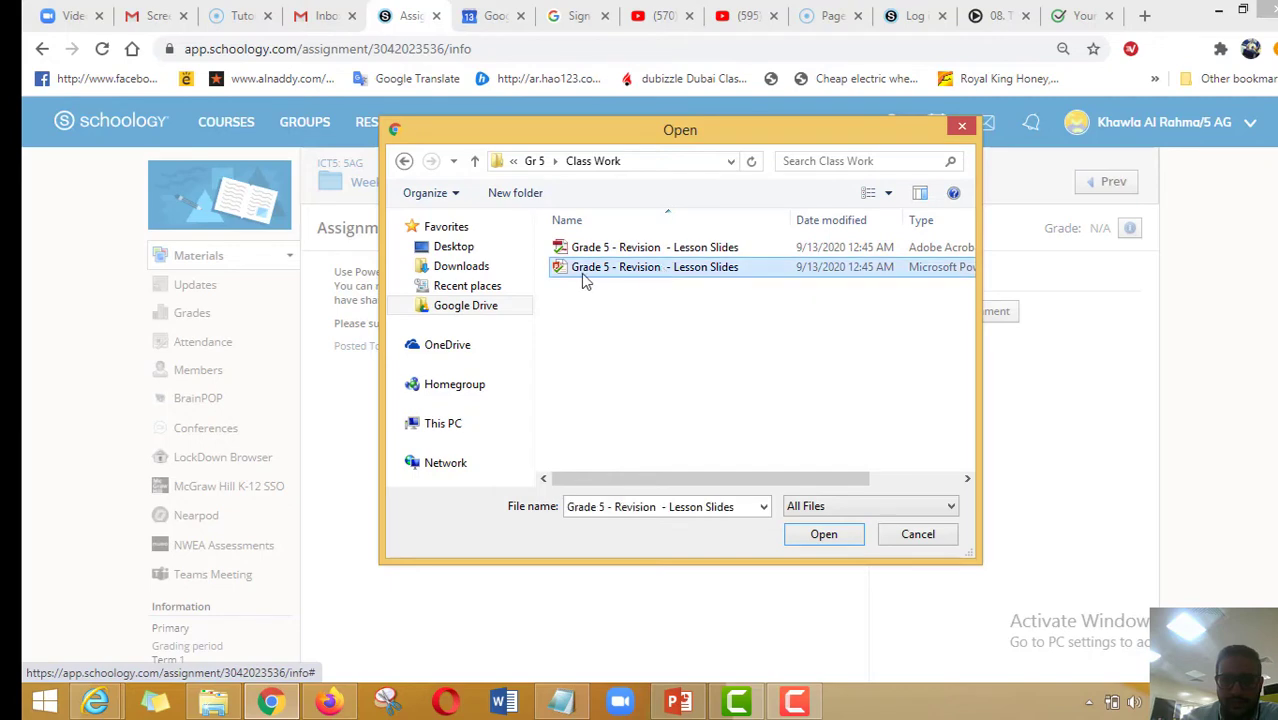
pyautogui.moveTo(854, 556)
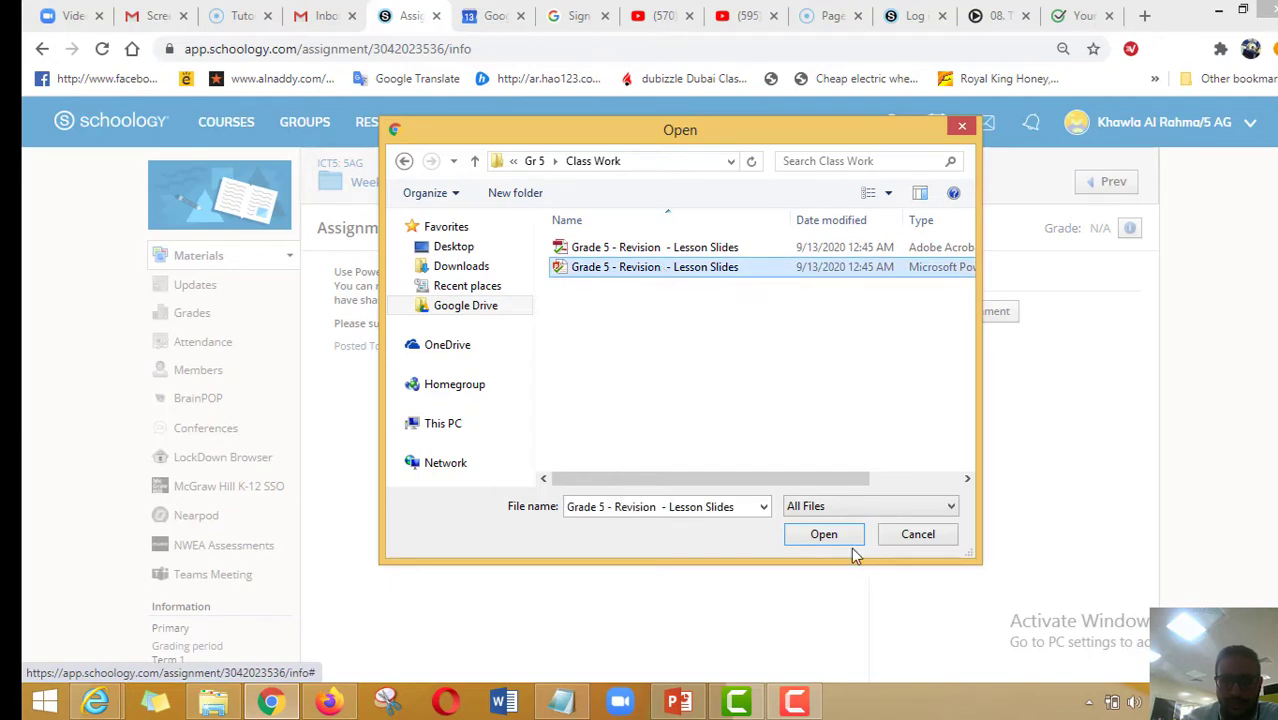
pyautogui.click(824, 532)
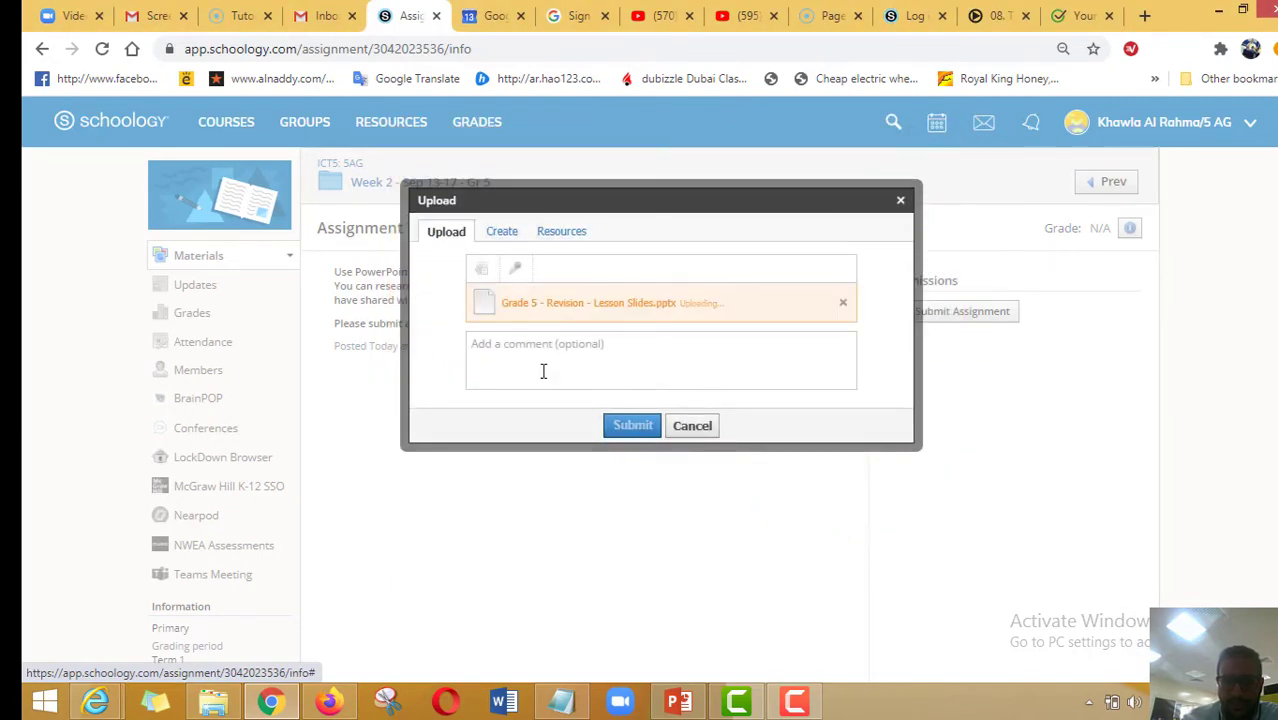
pyautogui.moveTo(704, 330)
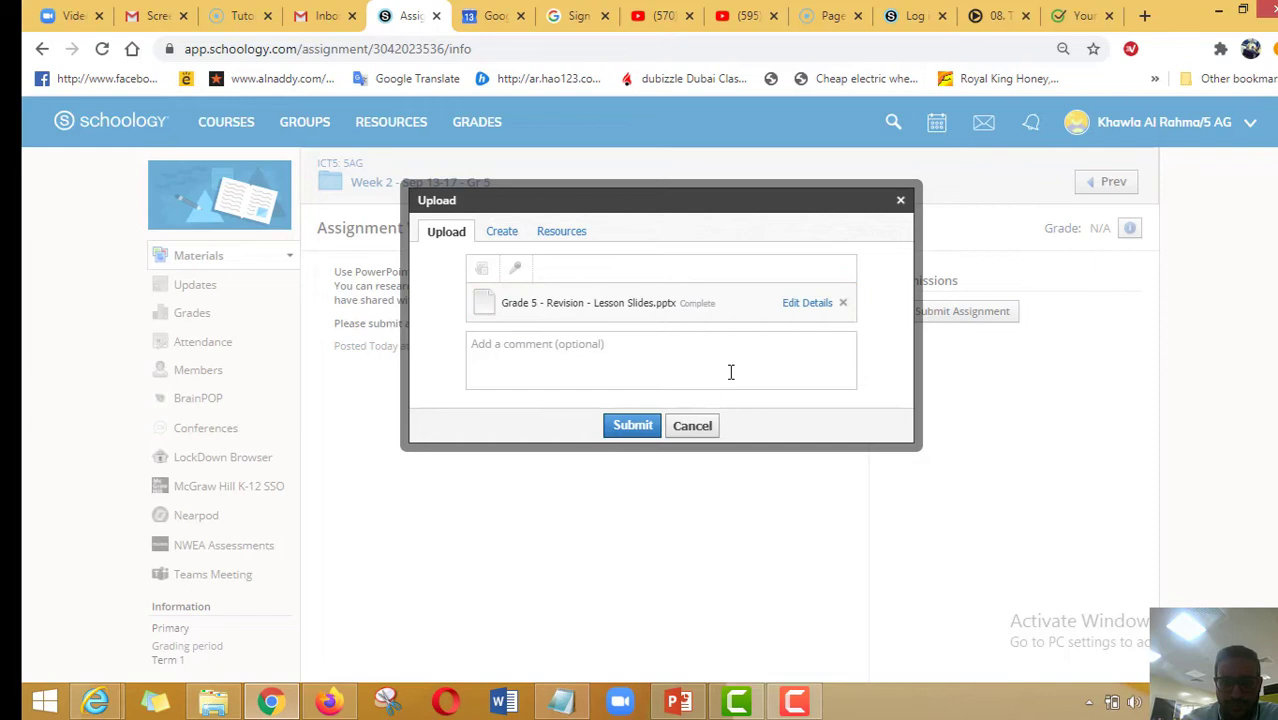
# - Add the submission comment "This my Work, I hope you like it" for the teacher
pyautogui.click(660, 360)
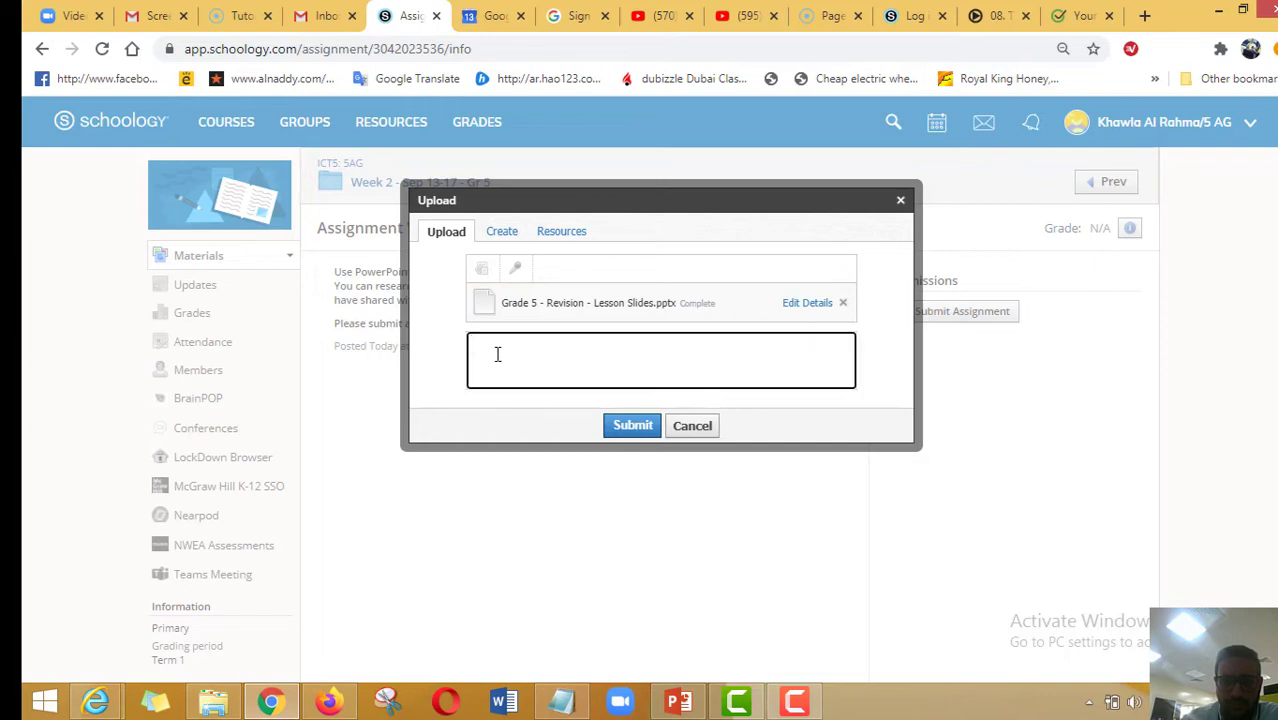
pyautogui.moveTo(516, 268)
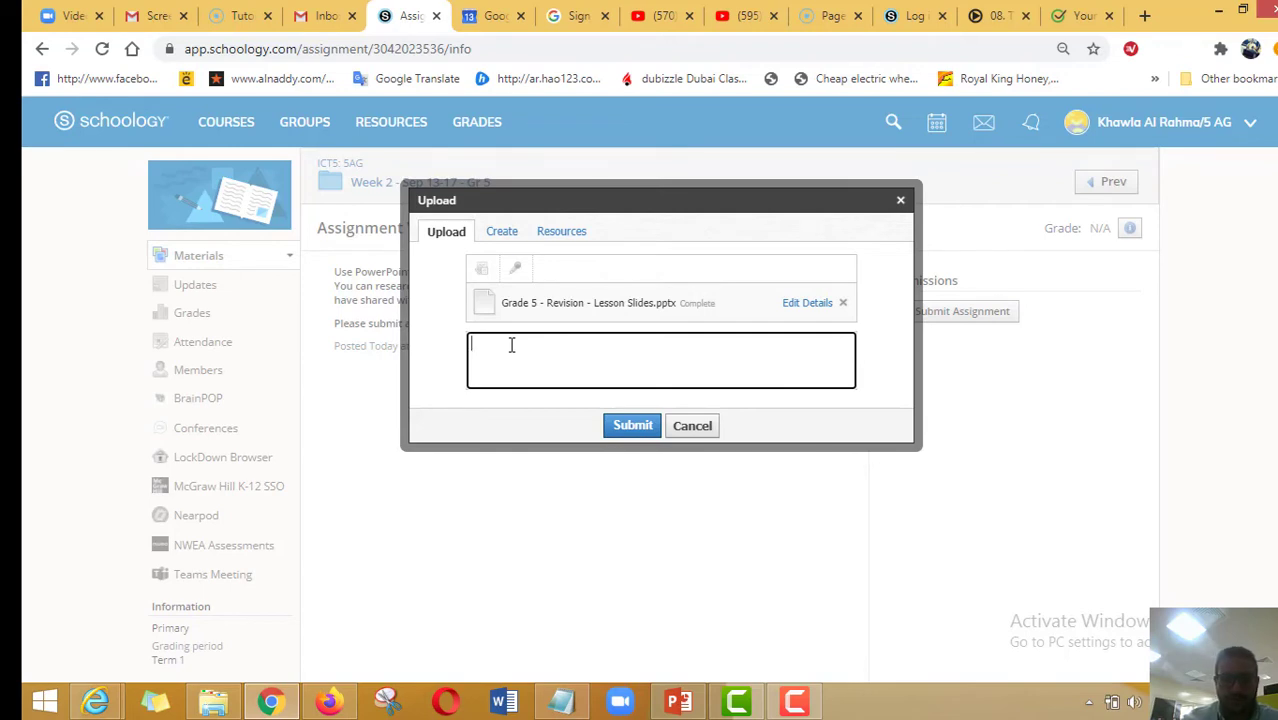
pyautogui.write('This my Wor')
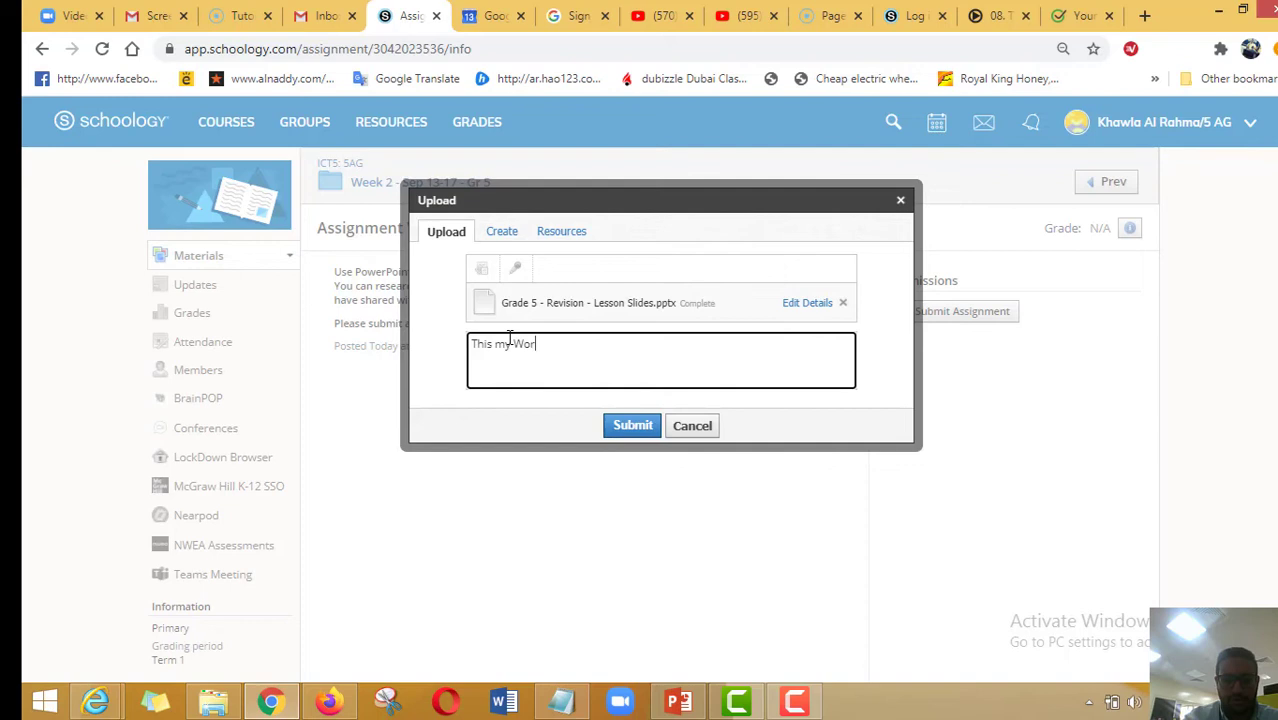
pyautogui.write('k, I hope')
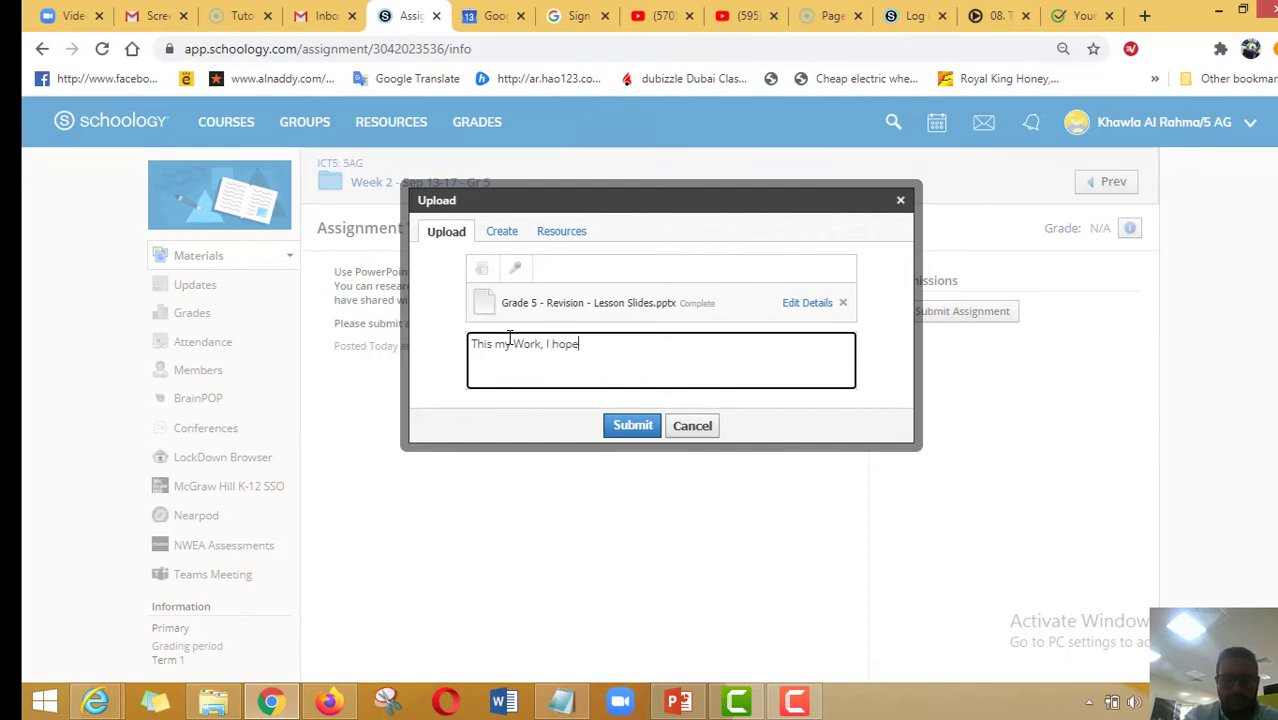
pyautogui.write('you like it')
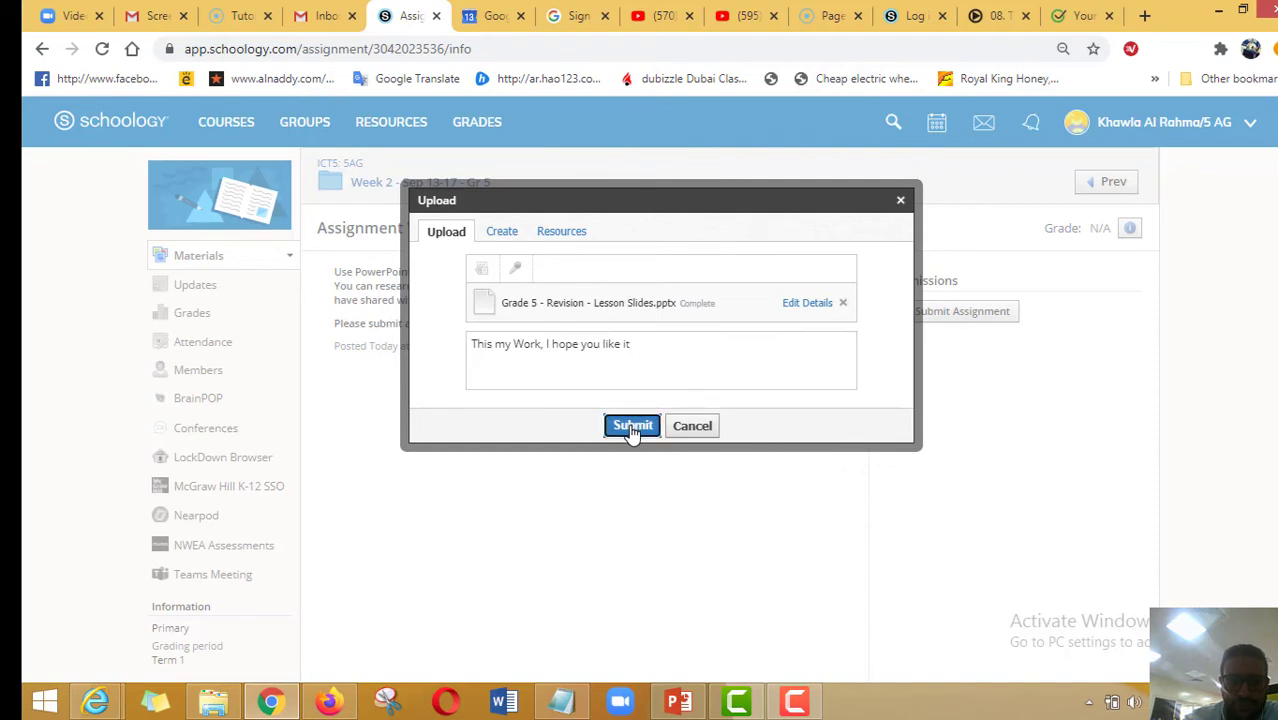
# - Submit the slides file and comment as the Week 2 assignment submission
pyautogui.click(632, 424)
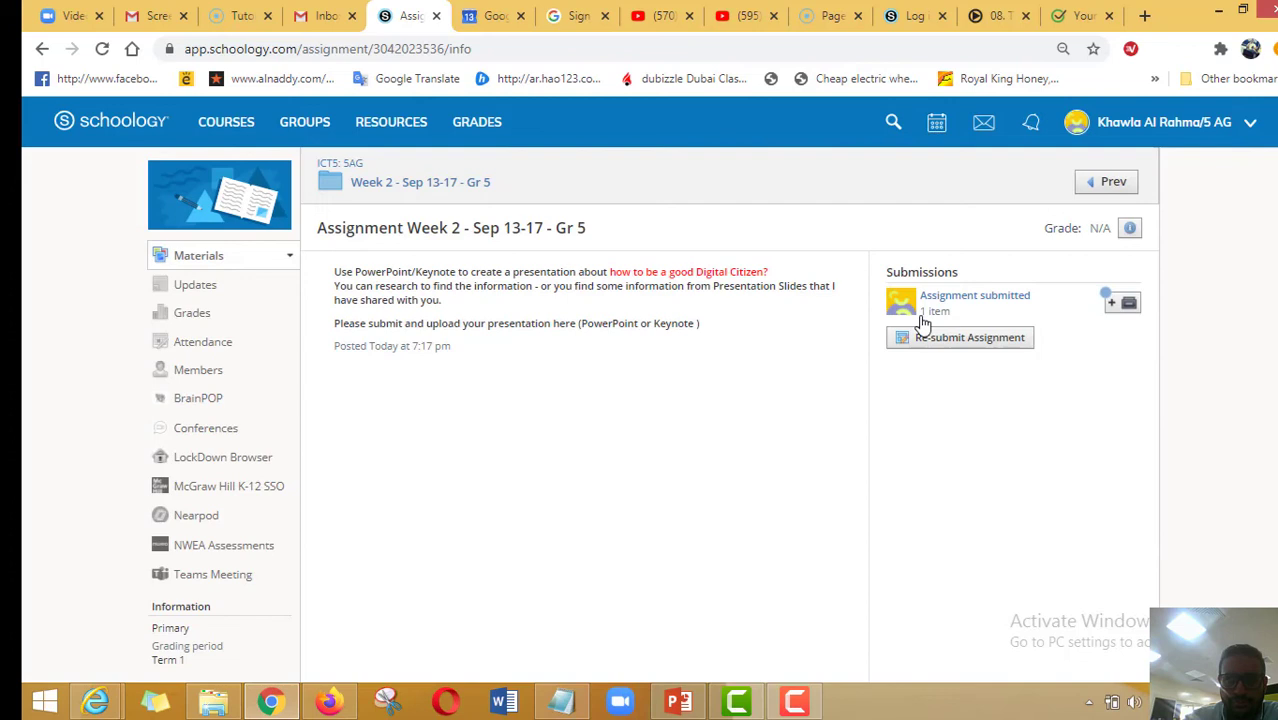
pyautogui.moveTo(980, 428)
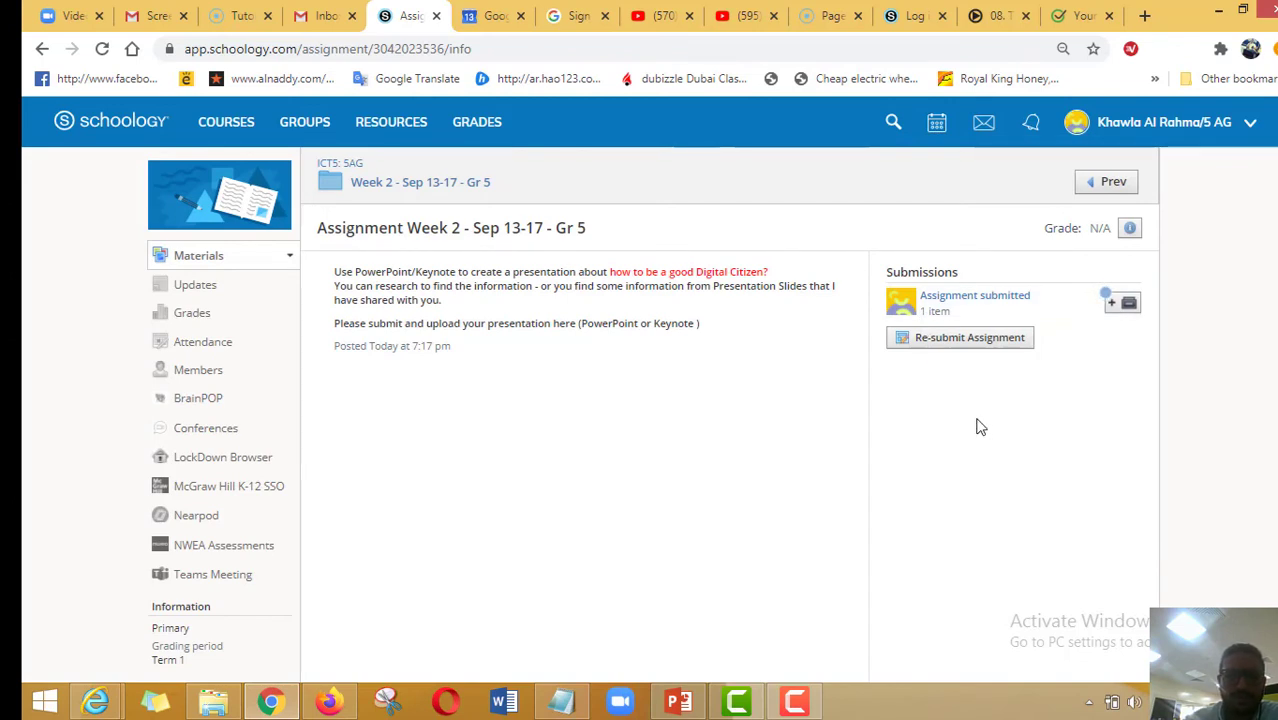
pyautogui.moveTo(968, 336)
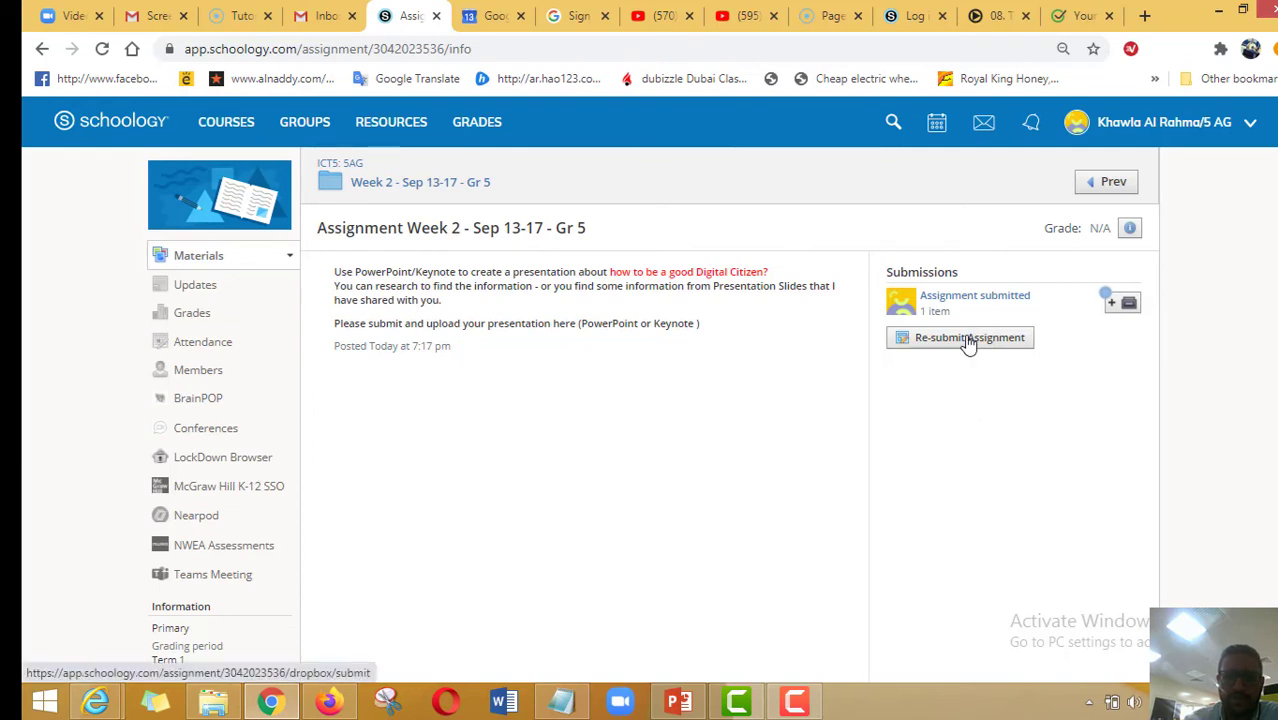
# - Start a Revision 2 resubmission, view the Create option, and return to the Upload option
pyautogui.click(968, 336)
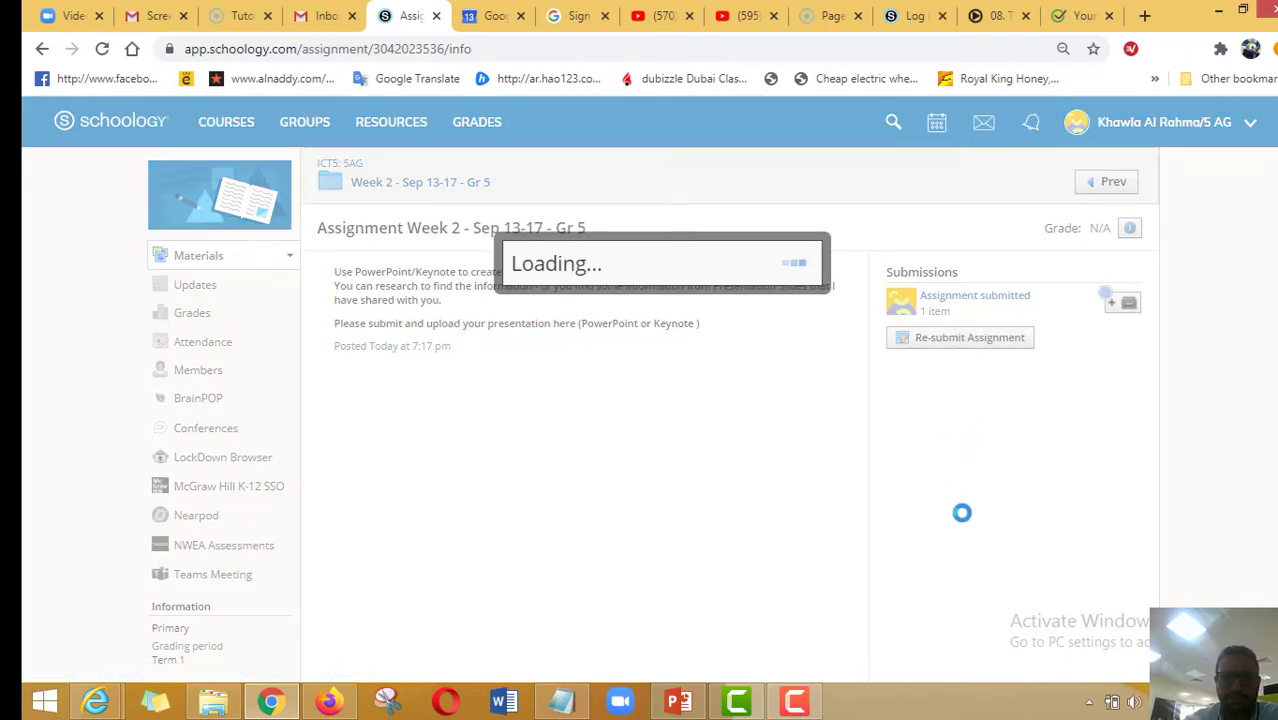
pyautogui.click(968, 336)
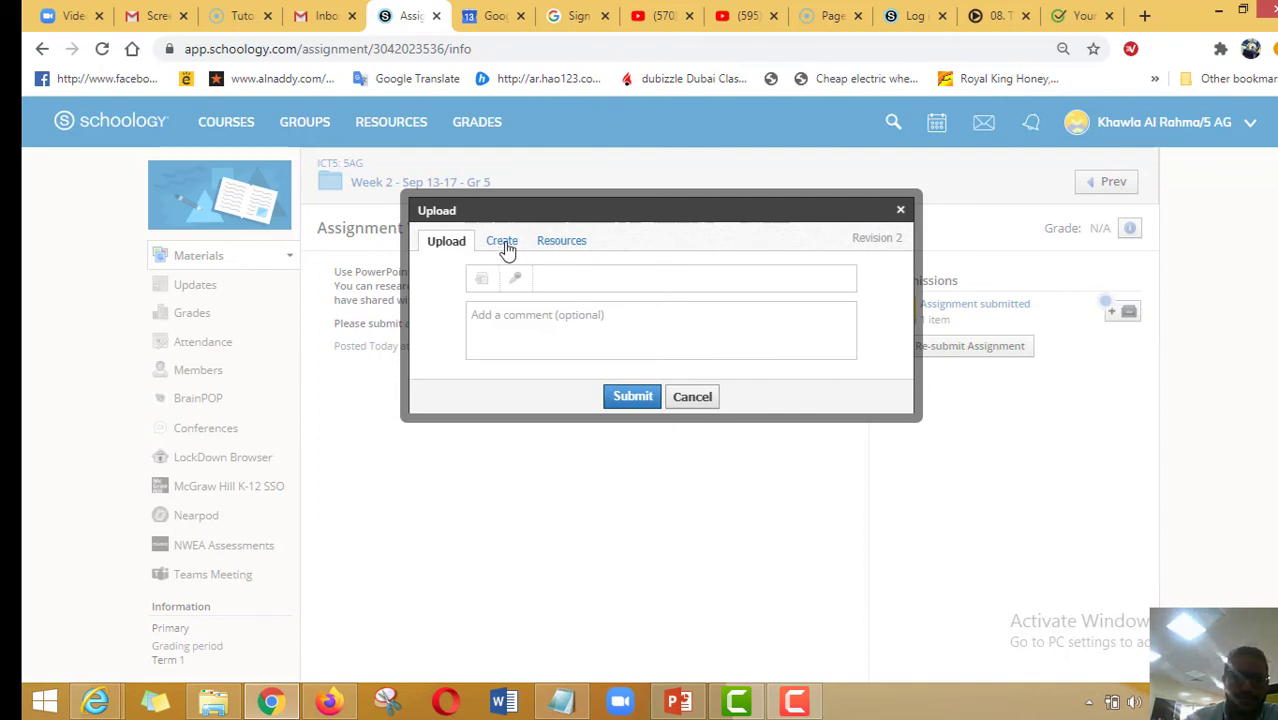
pyautogui.click(500, 240)
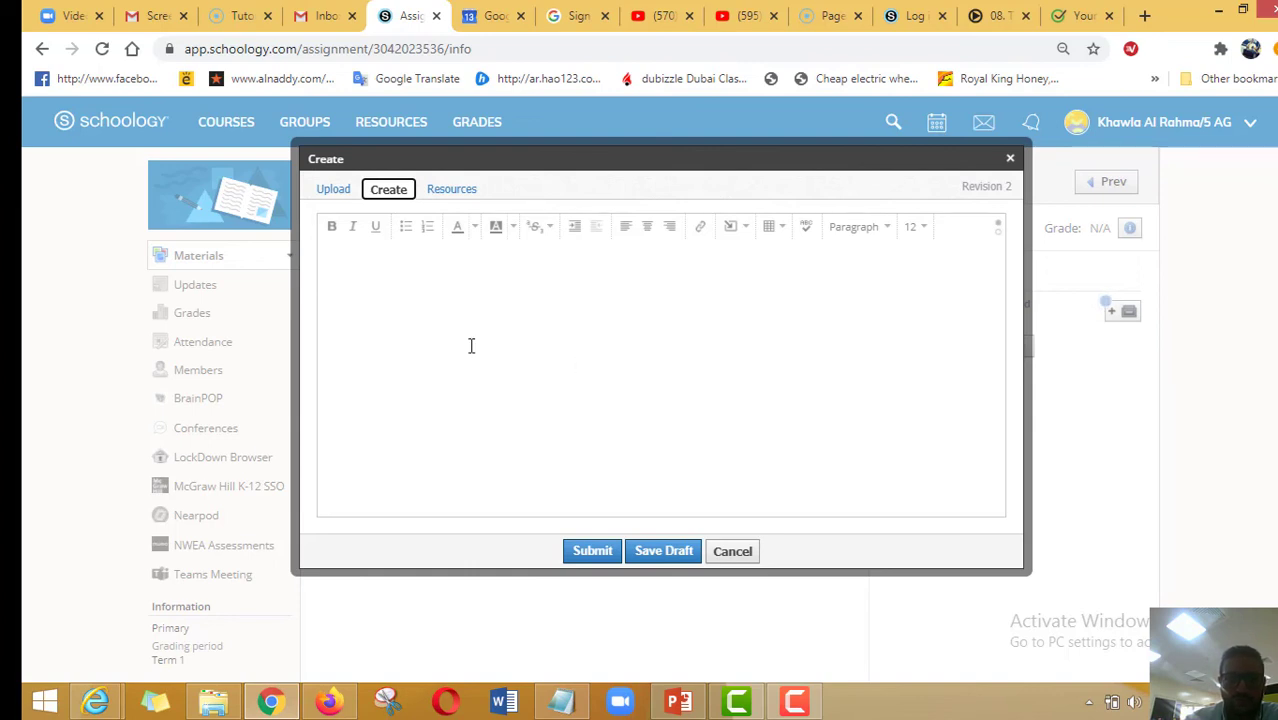
pyautogui.moveTo(458, 320)
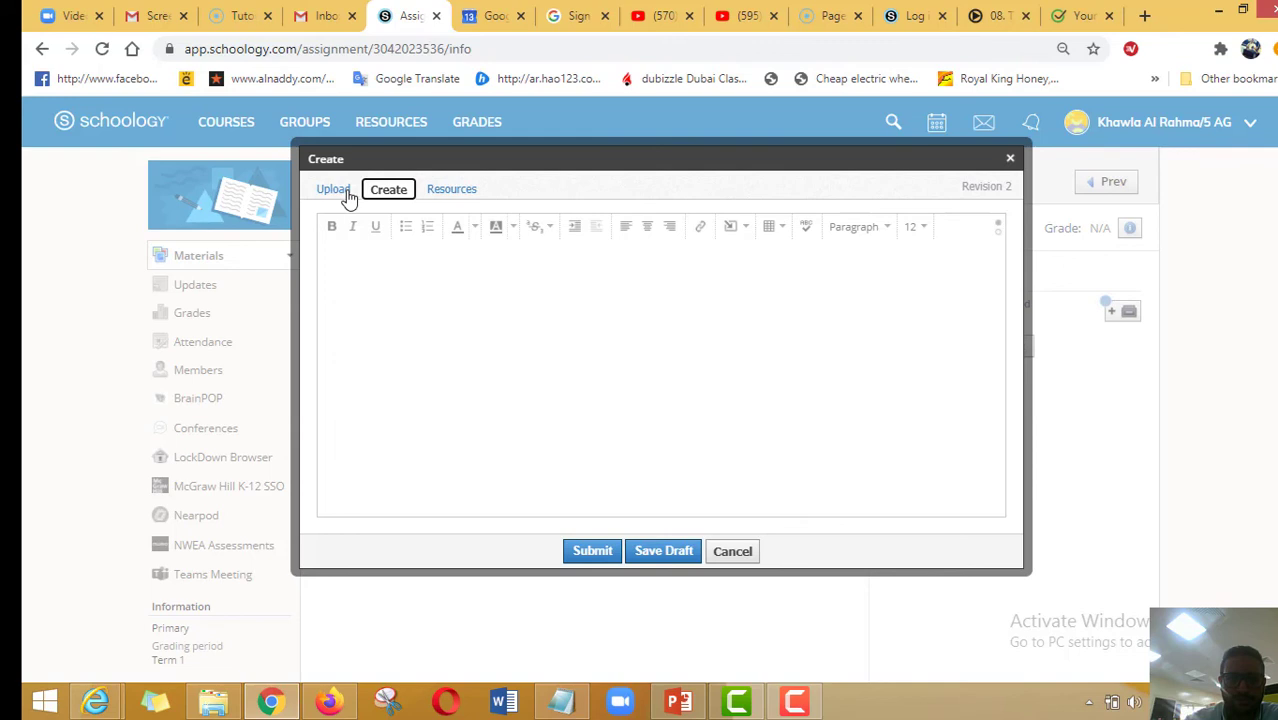
pyautogui.click(332, 188)
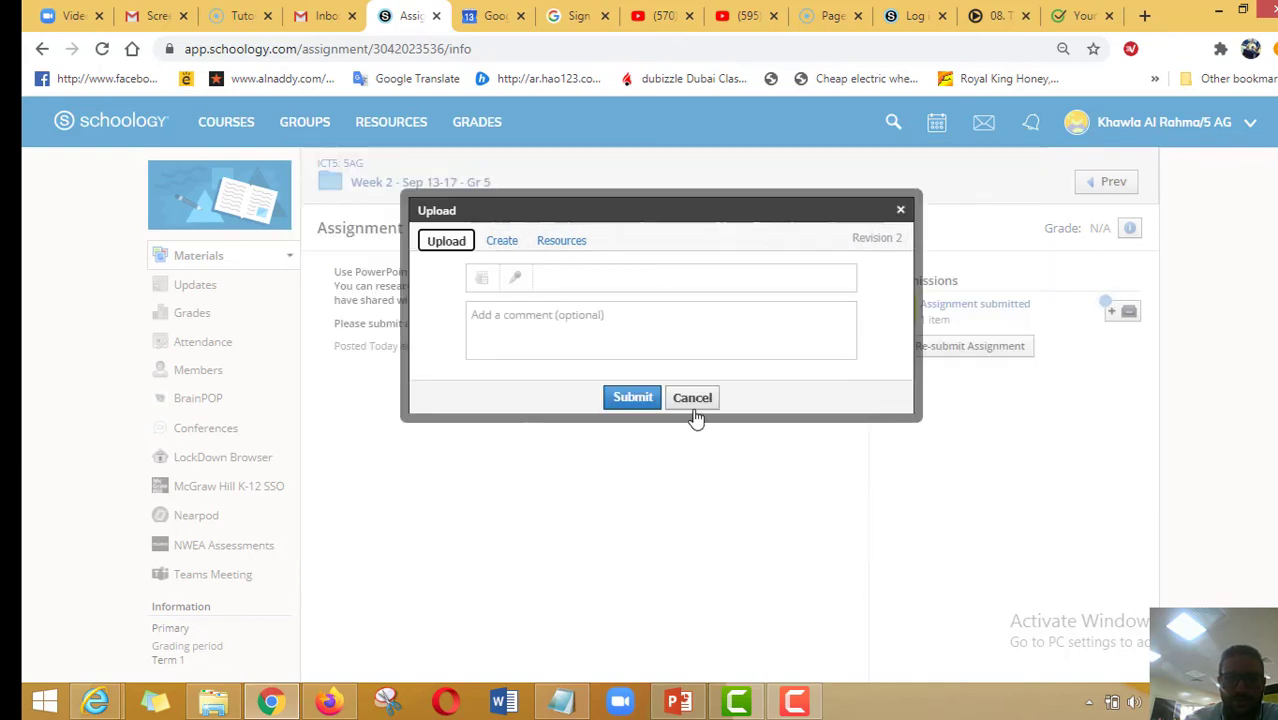